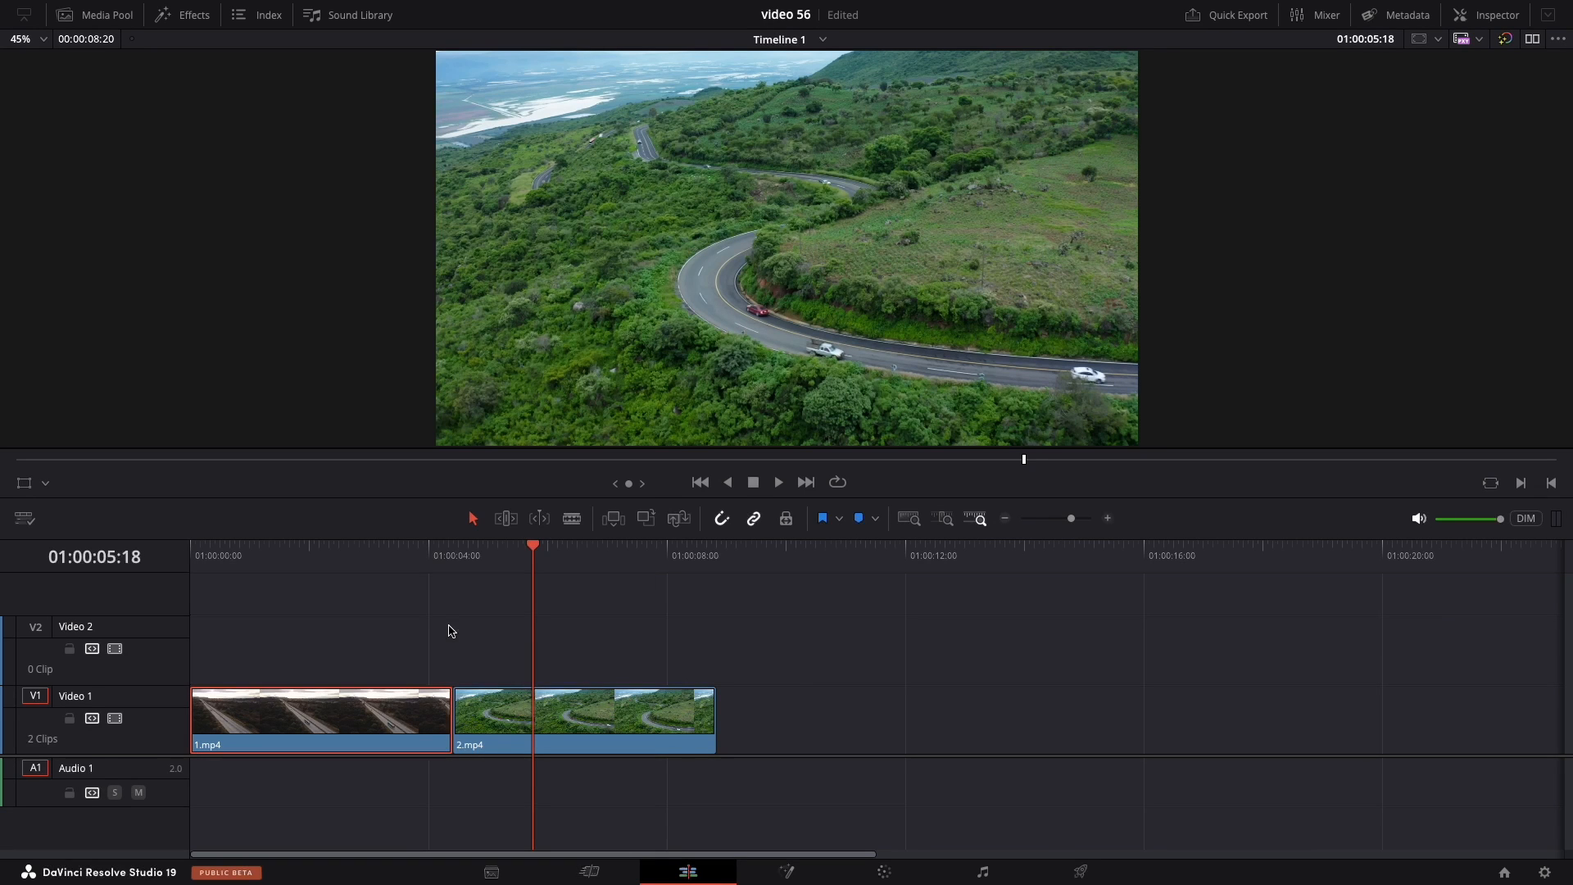
{"action": "mouse_move", "coordinate": [416, 642]}
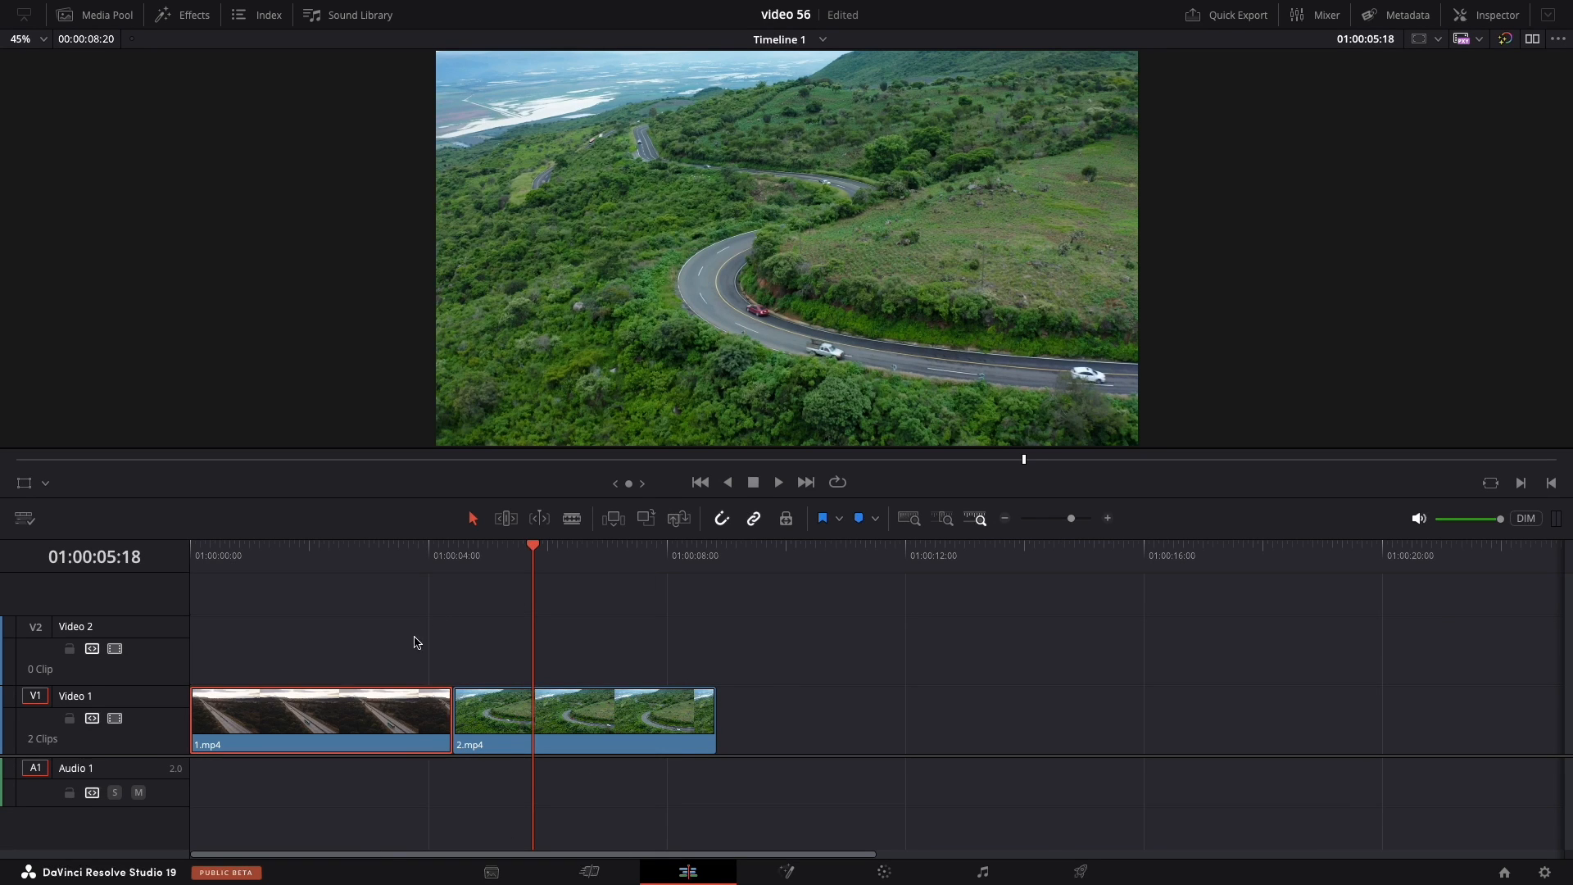
- Park the playhead on the cut between 1.mp4 and 2.mp4
{"action": "left_click", "coordinate": [318, 718]}
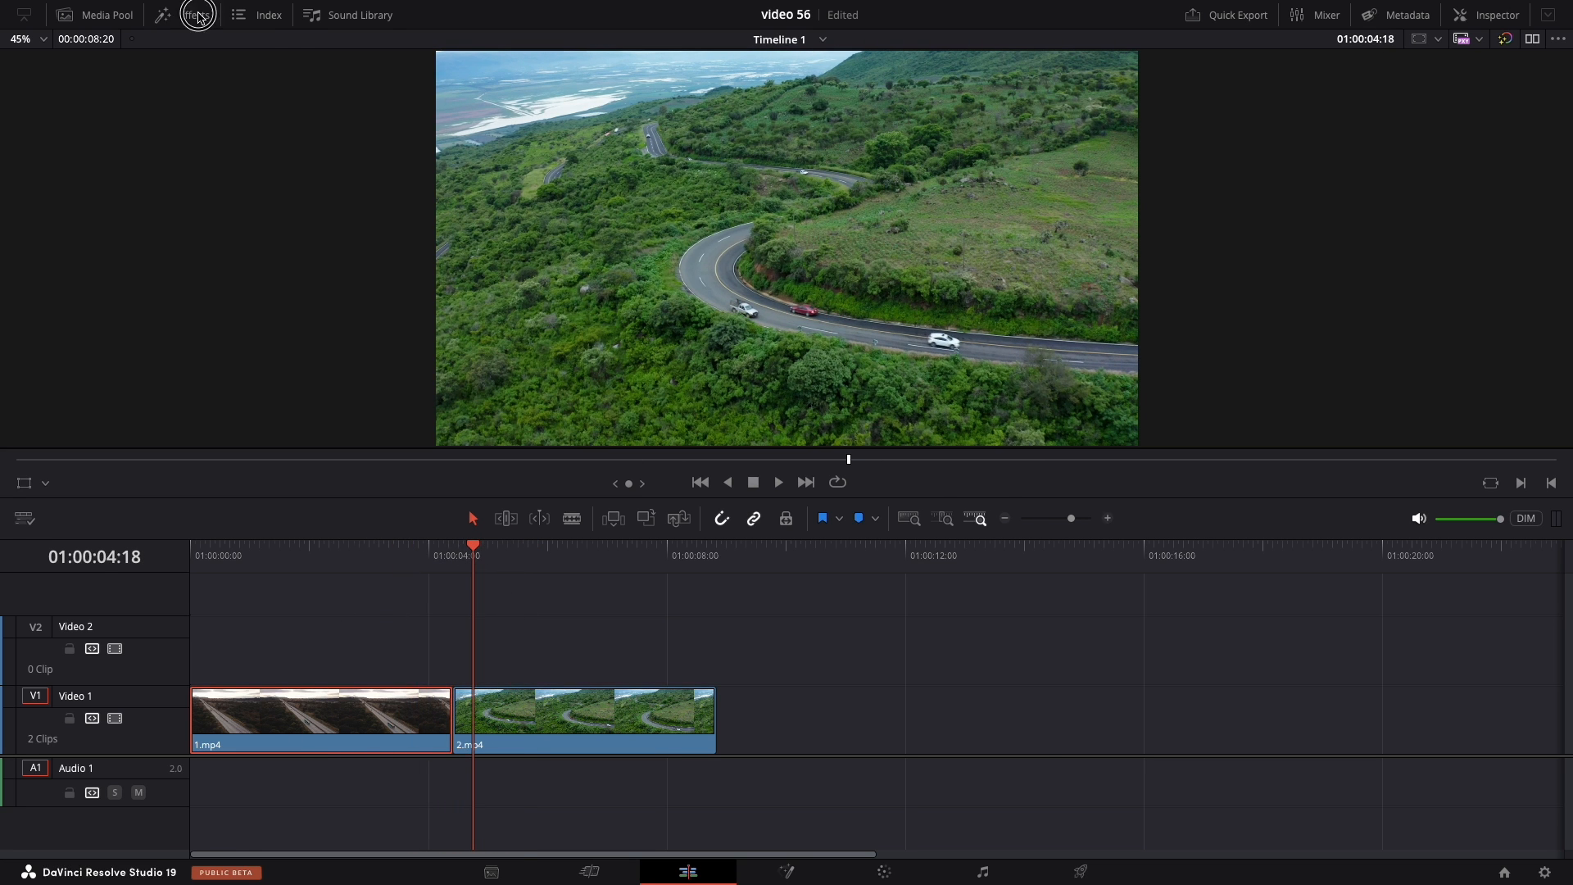
- Place an Adjustment Clip on Video 2 over the cut and trim it around the edit
{"action": "left_click", "coordinate": [198, 14]}
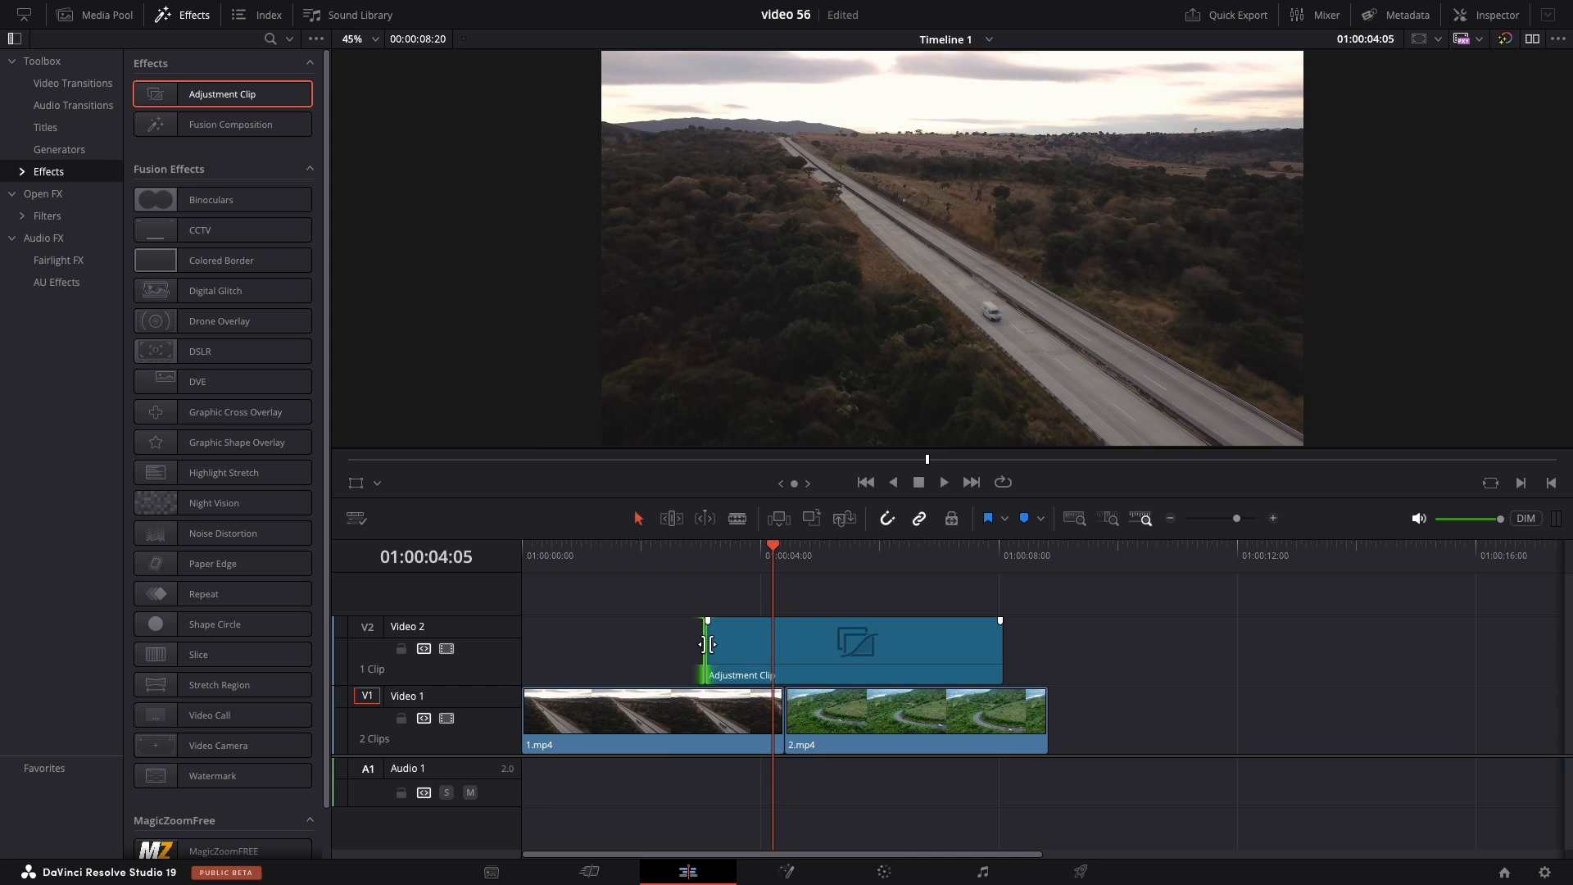
{"action": "left_click_drag", "start_coordinate": [706, 644], "coordinate": [773, 644]}
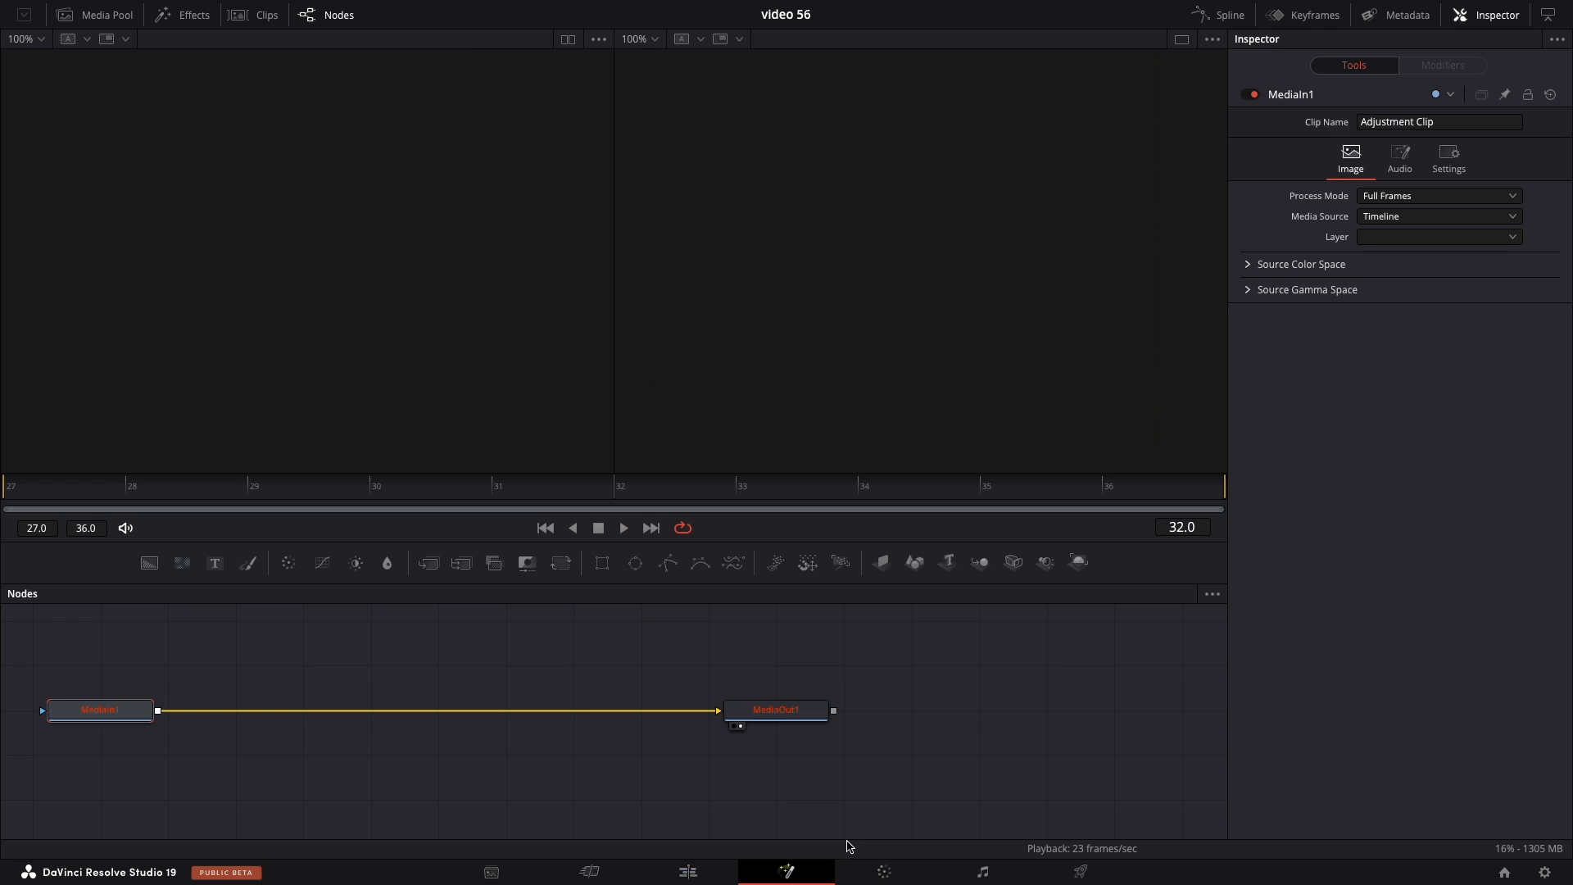
- Add a Transform (Xf) node after MediaIn1 in the node graph
{"action": "left_click", "coordinate": [99, 710]}
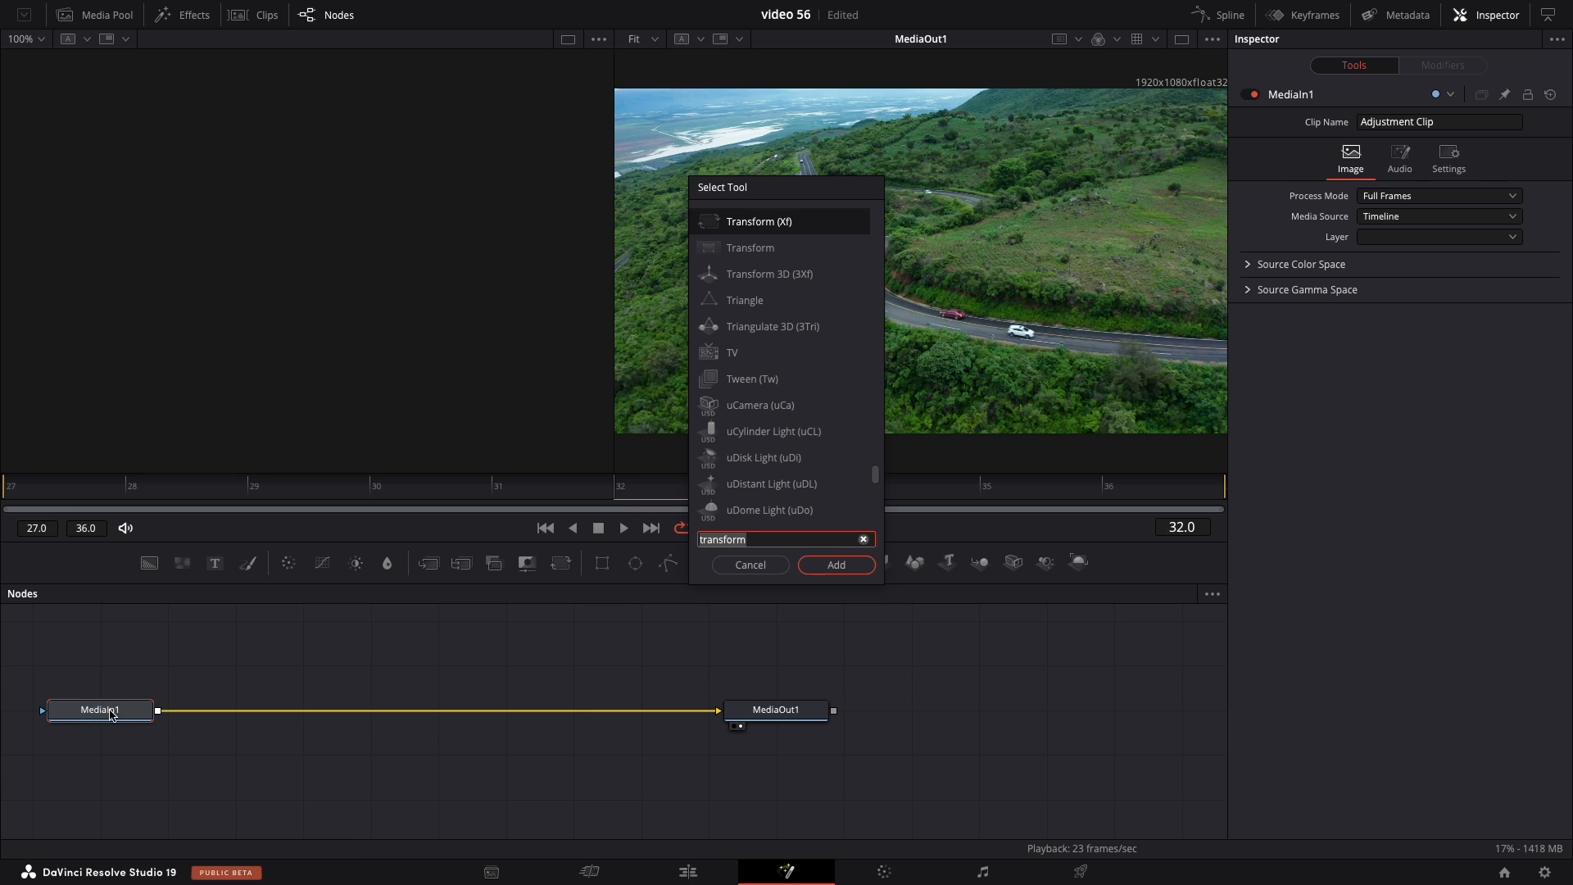
{"action": "mouse_move", "coordinate": [813, 226]}
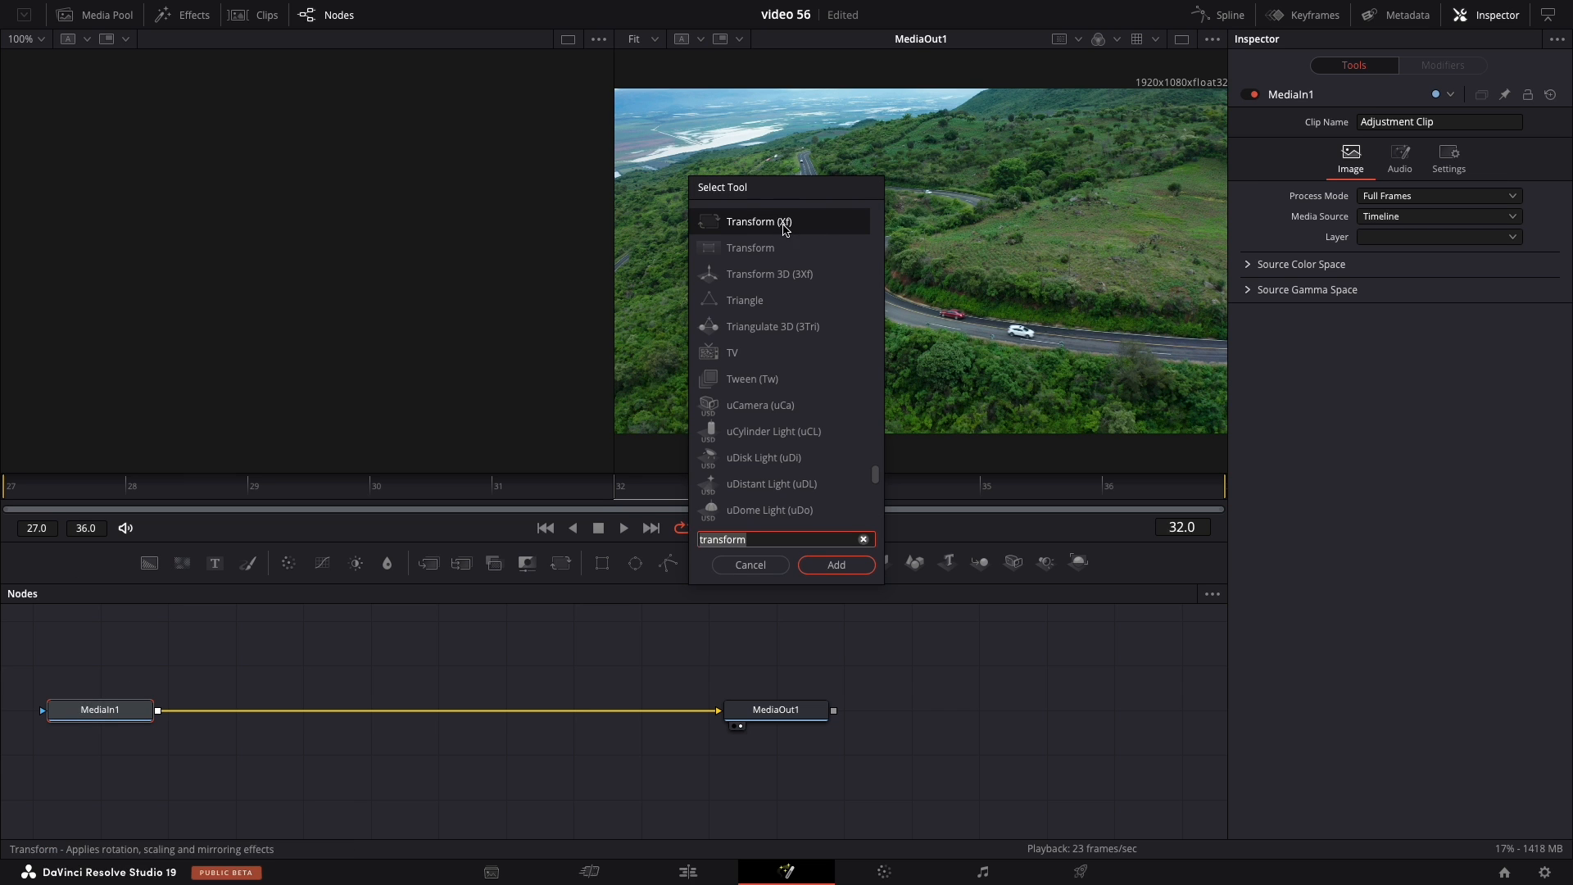
{"action": "left_click", "coordinate": [835, 564]}
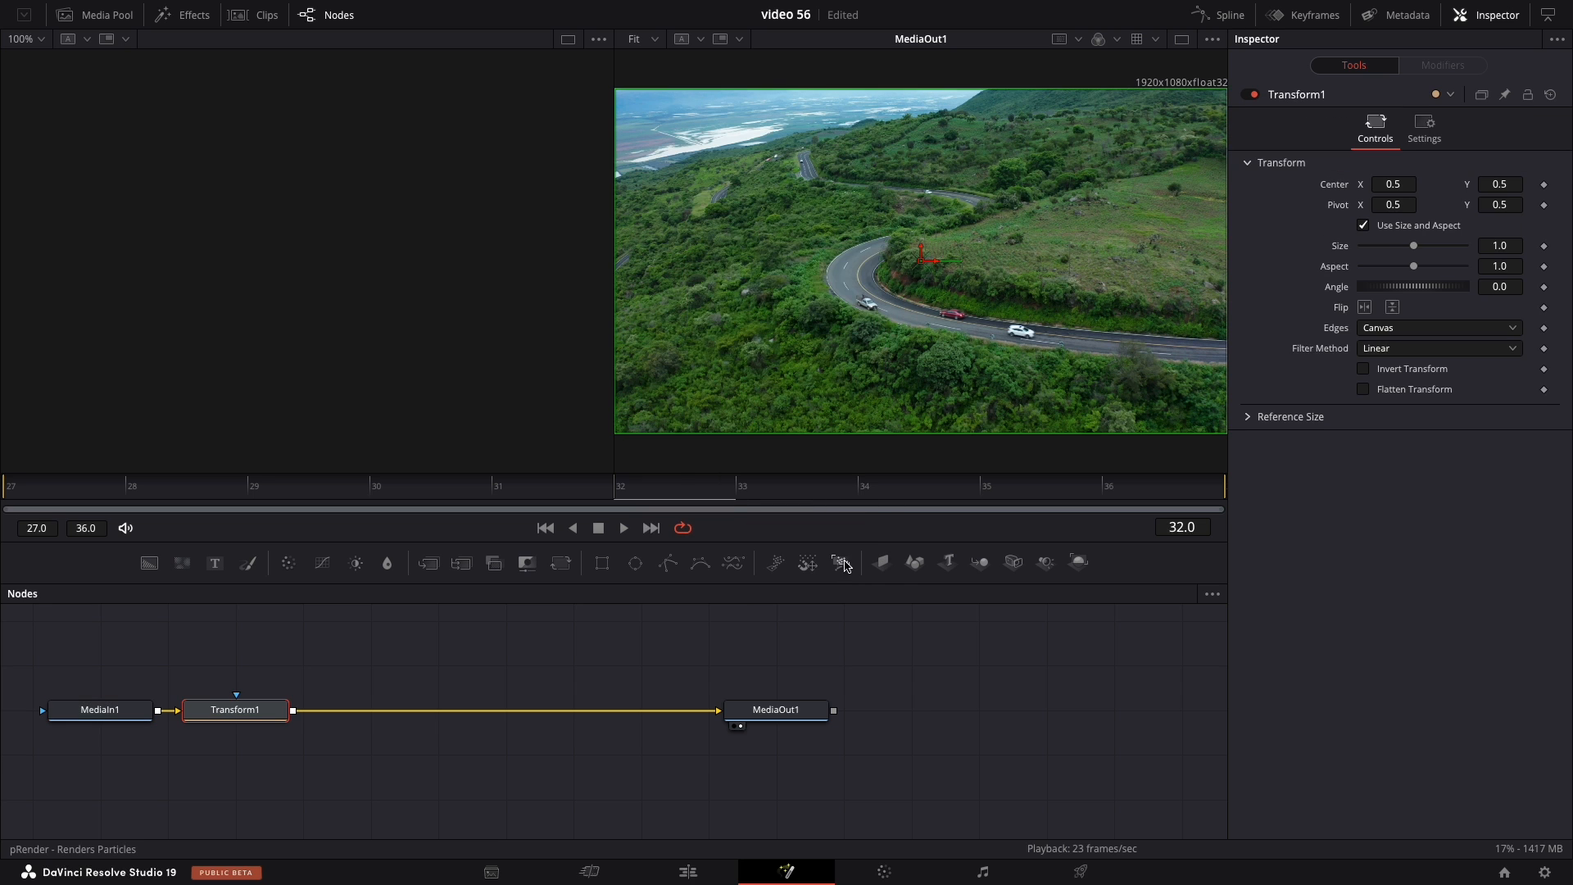
{"action": "mouse_move", "coordinate": [840, 562]}
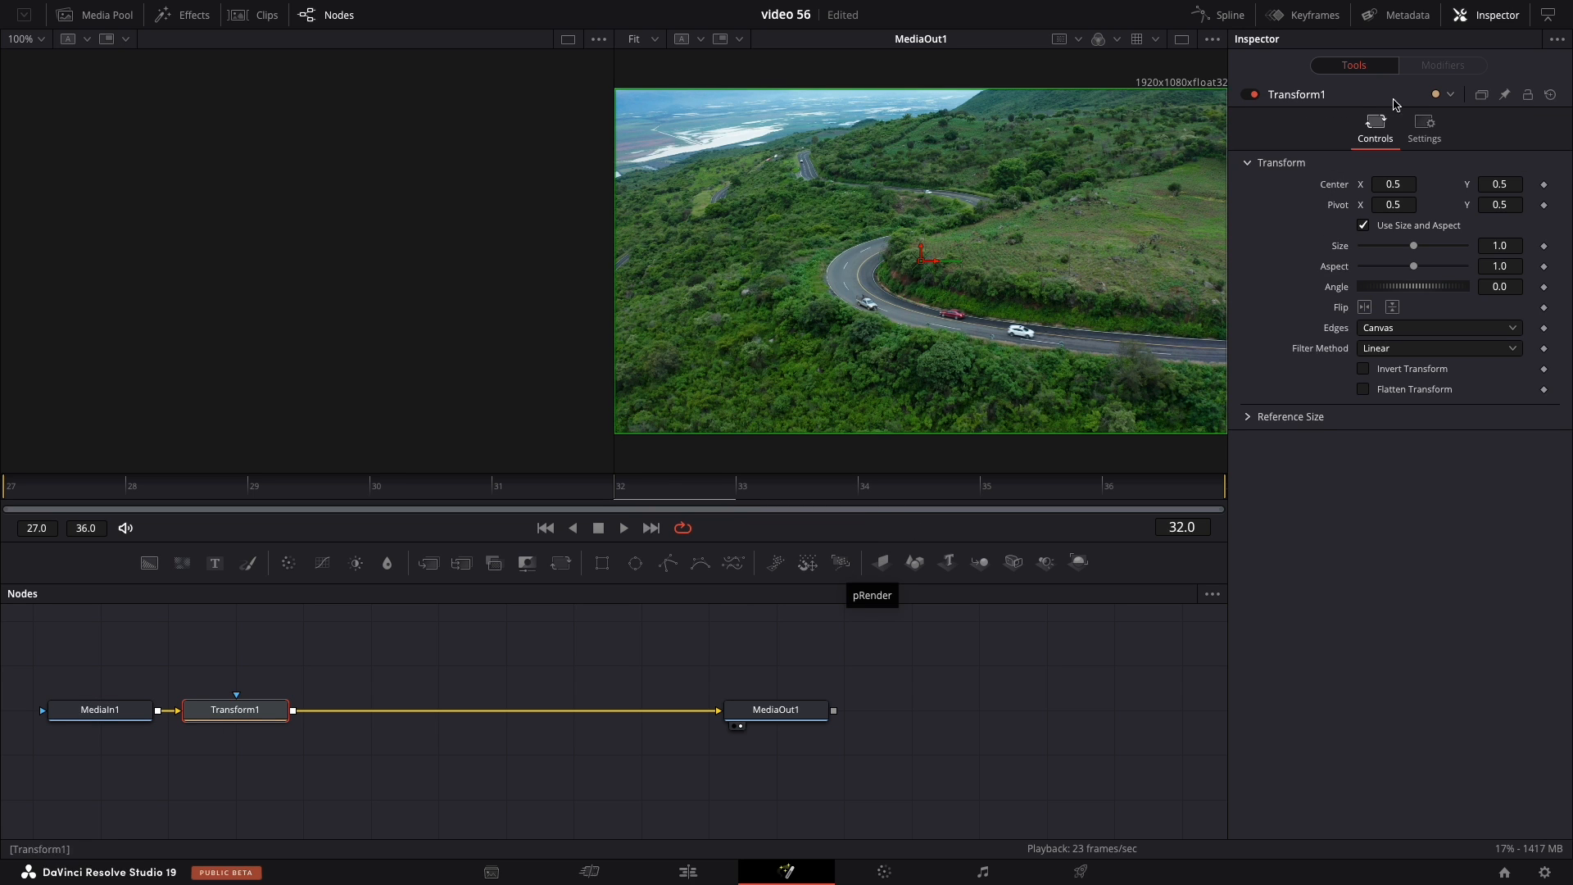
{"action": "mouse_move", "coordinate": [1489, 37]}
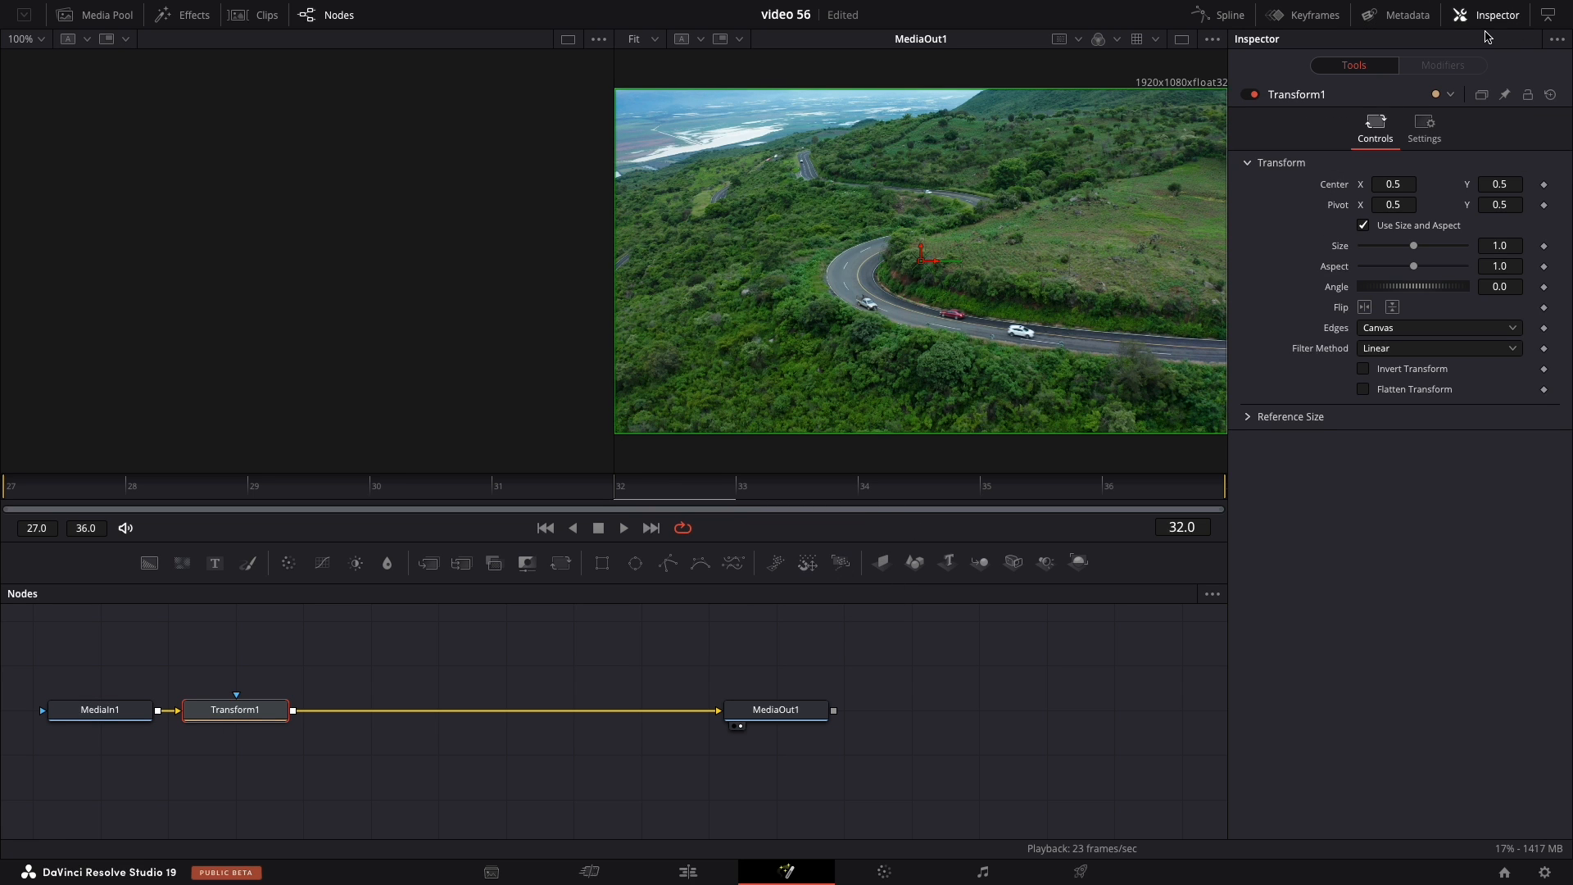
{"action": "mouse_move", "coordinate": [1475, 46]}
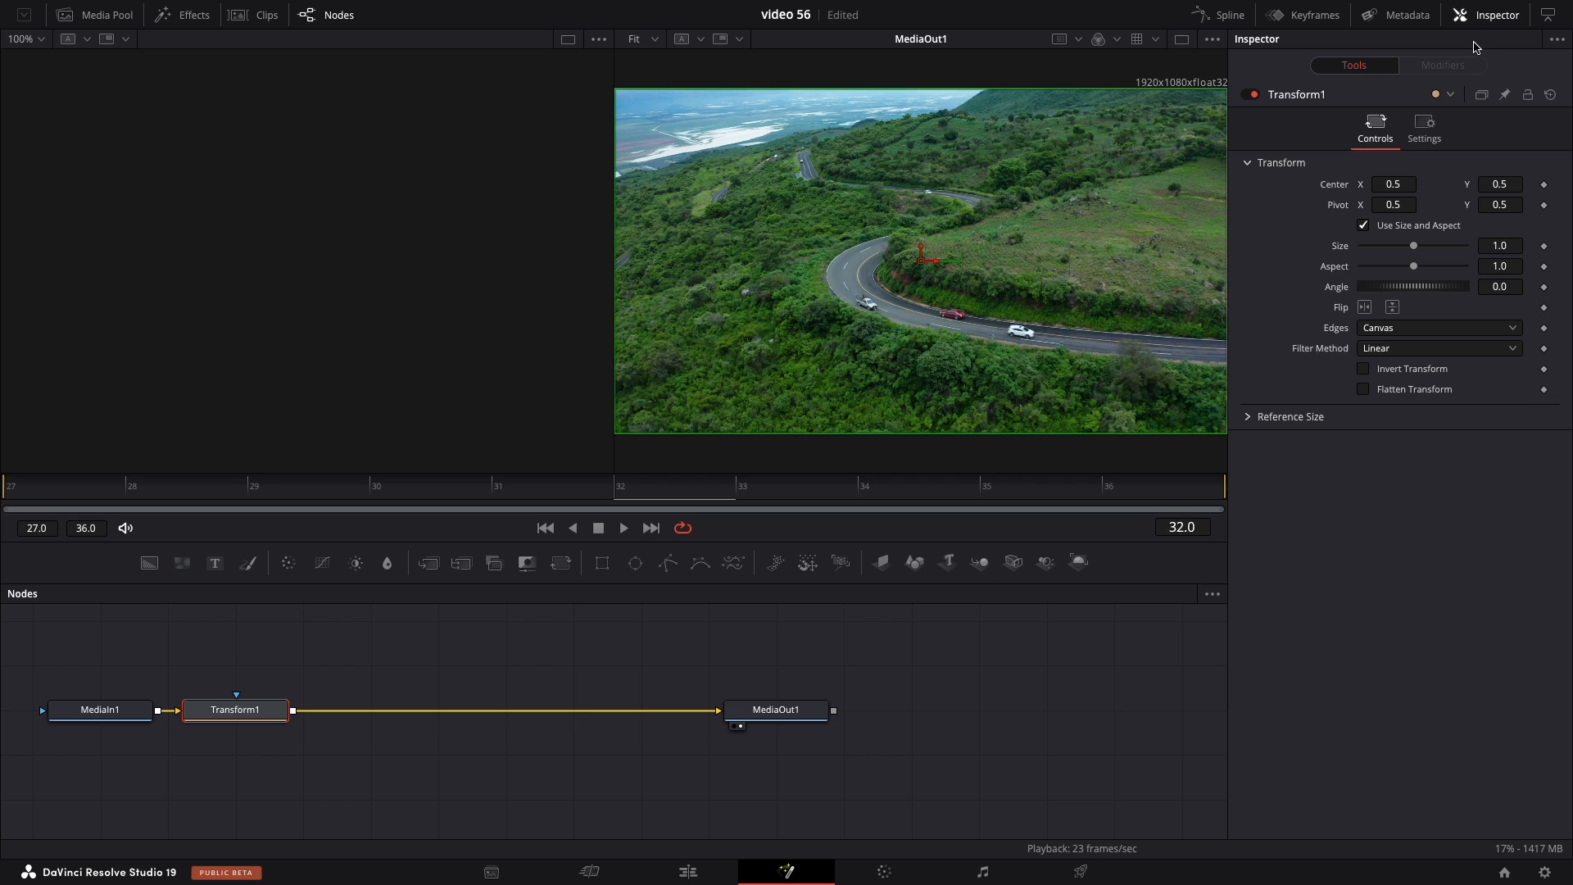
{"action": "mouse_move", "coordinate": [787, 540]}
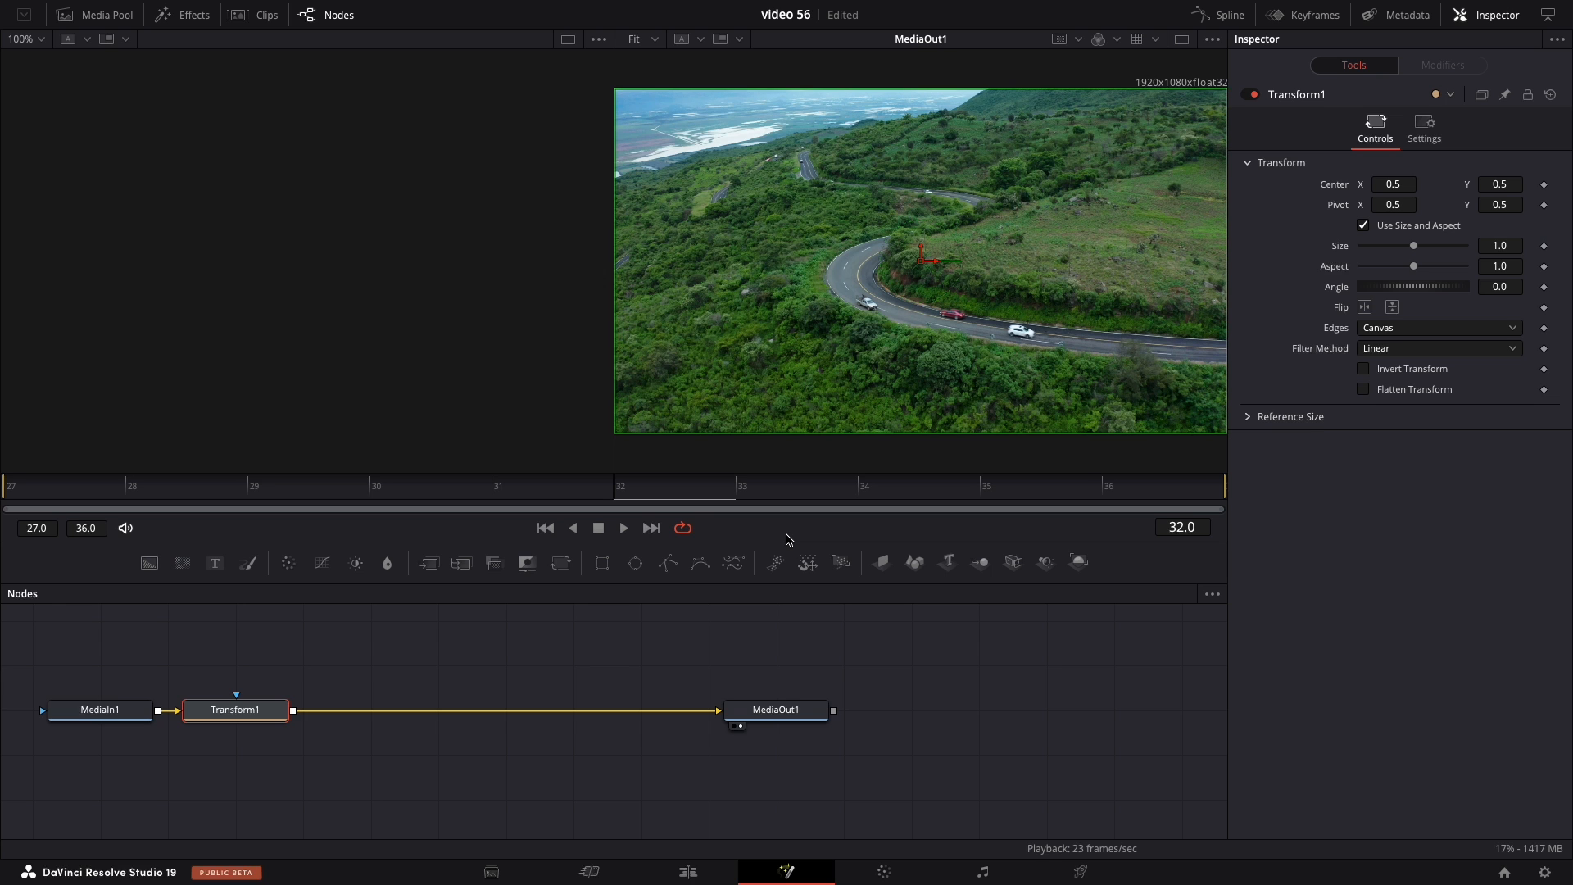
{"action": "mouse_move", "coordinate": [63, 496]}
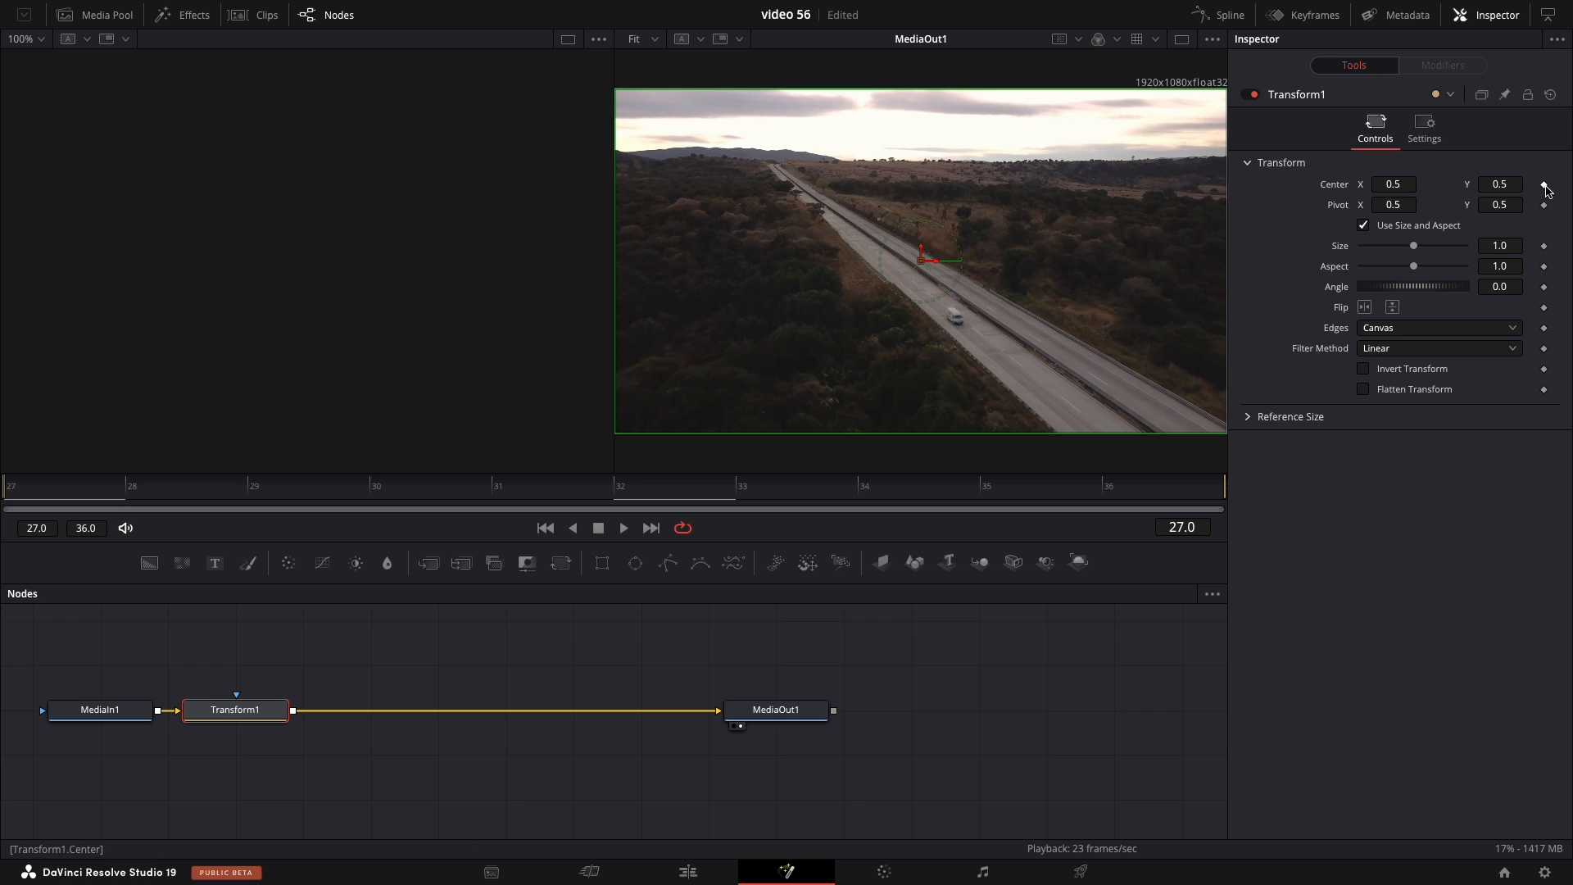
- Add Transform1 Center keyframes at frame 27, the transition end, and frame 31
{"action": "left_click", "coordinate": [1544, 185]}
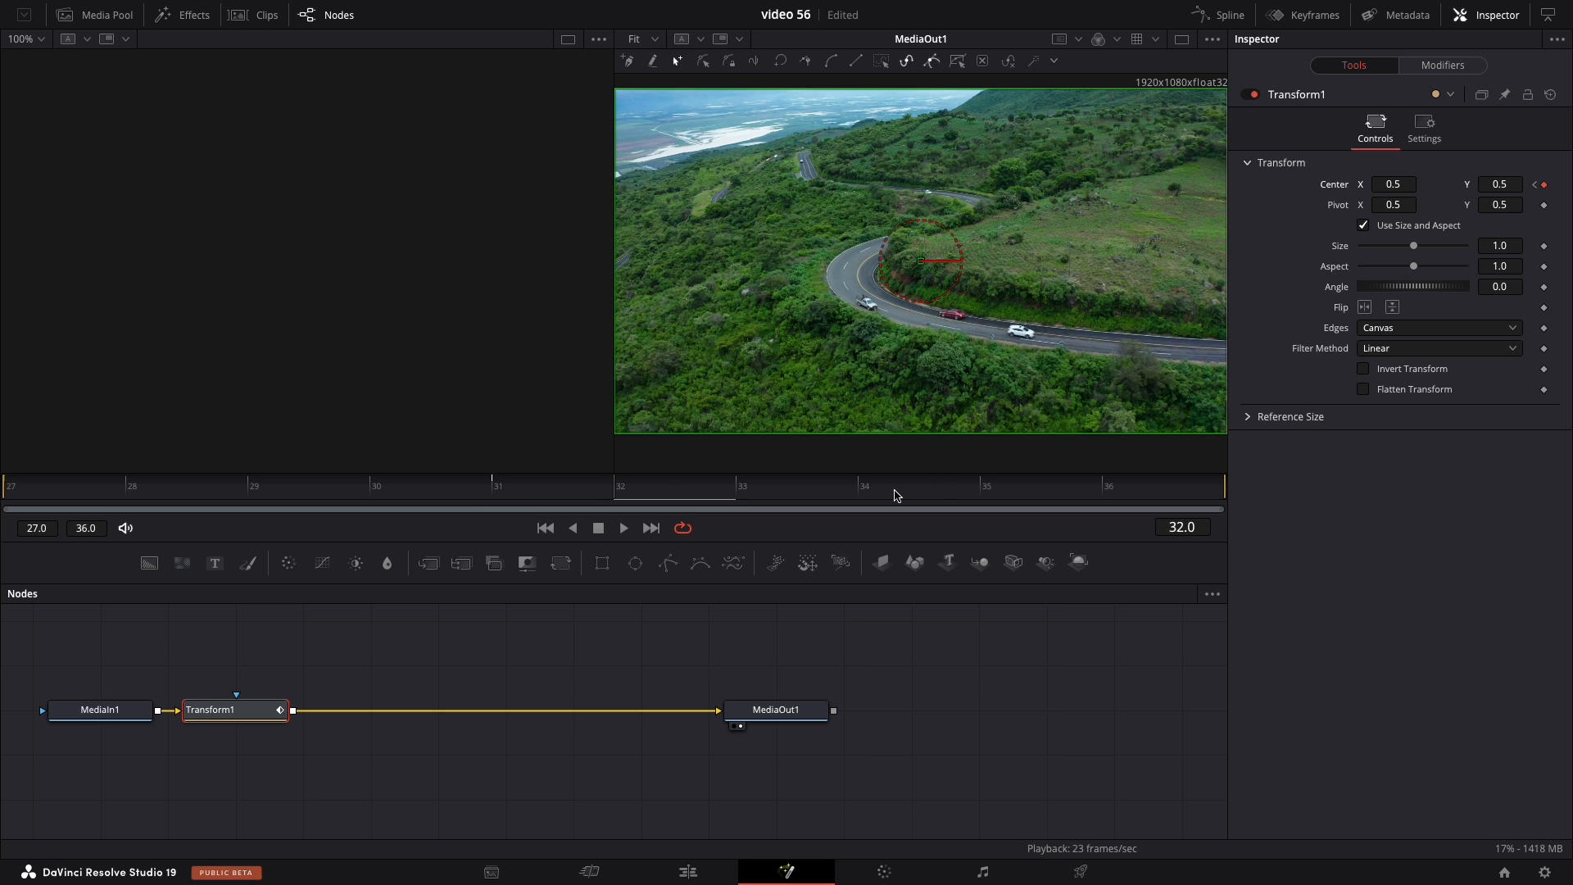
{"action": "left_click", "coordinate": [1129, 491]}
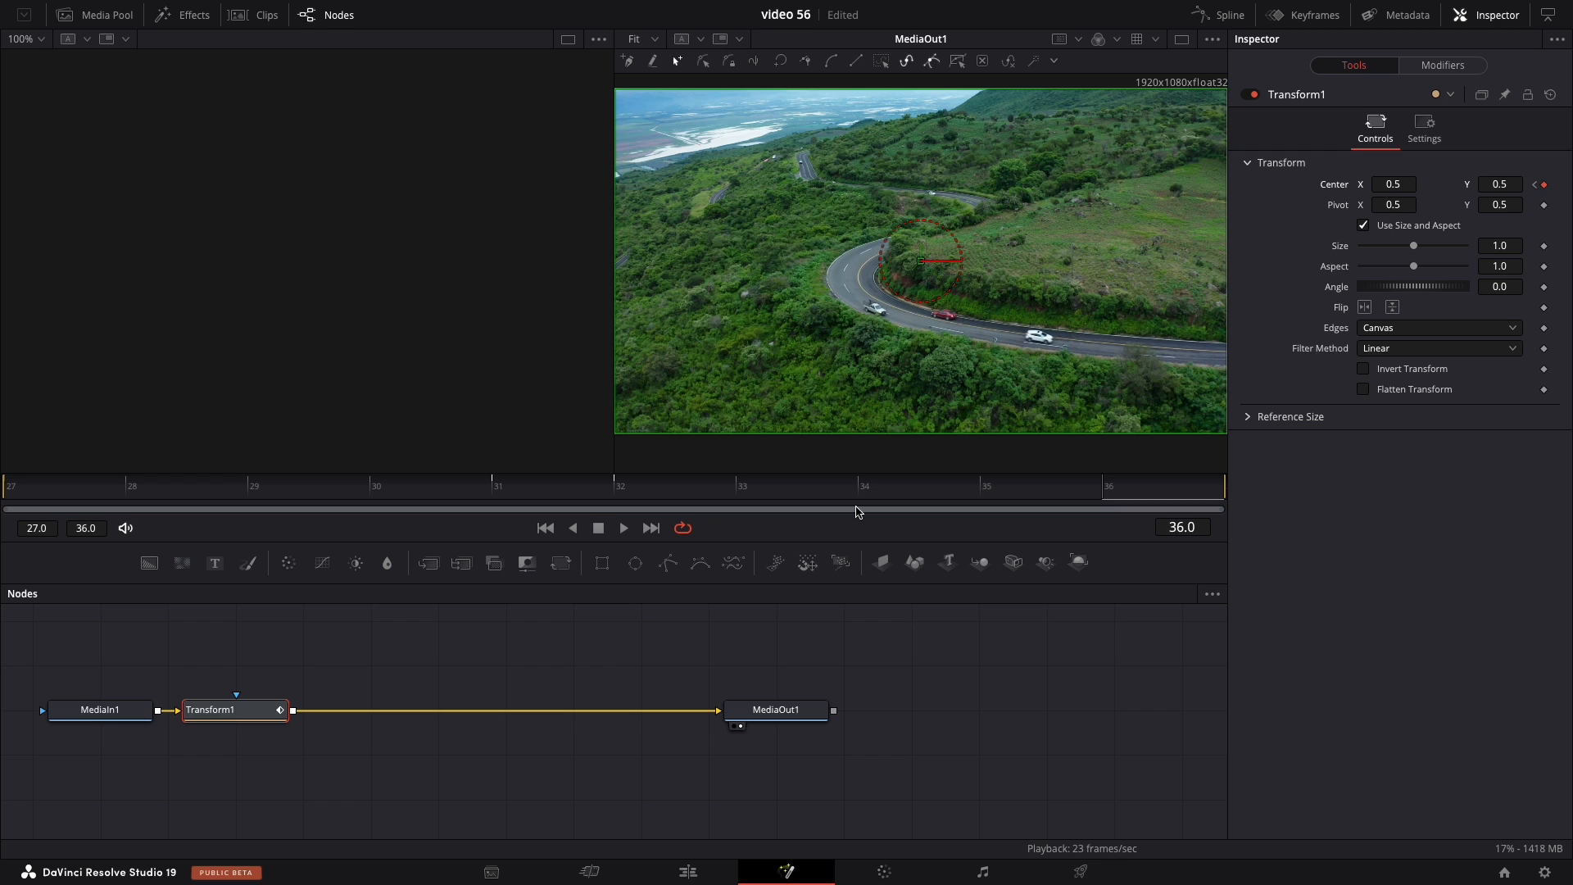
{"action": "mouse_move", "coordinate": [854, 511]}
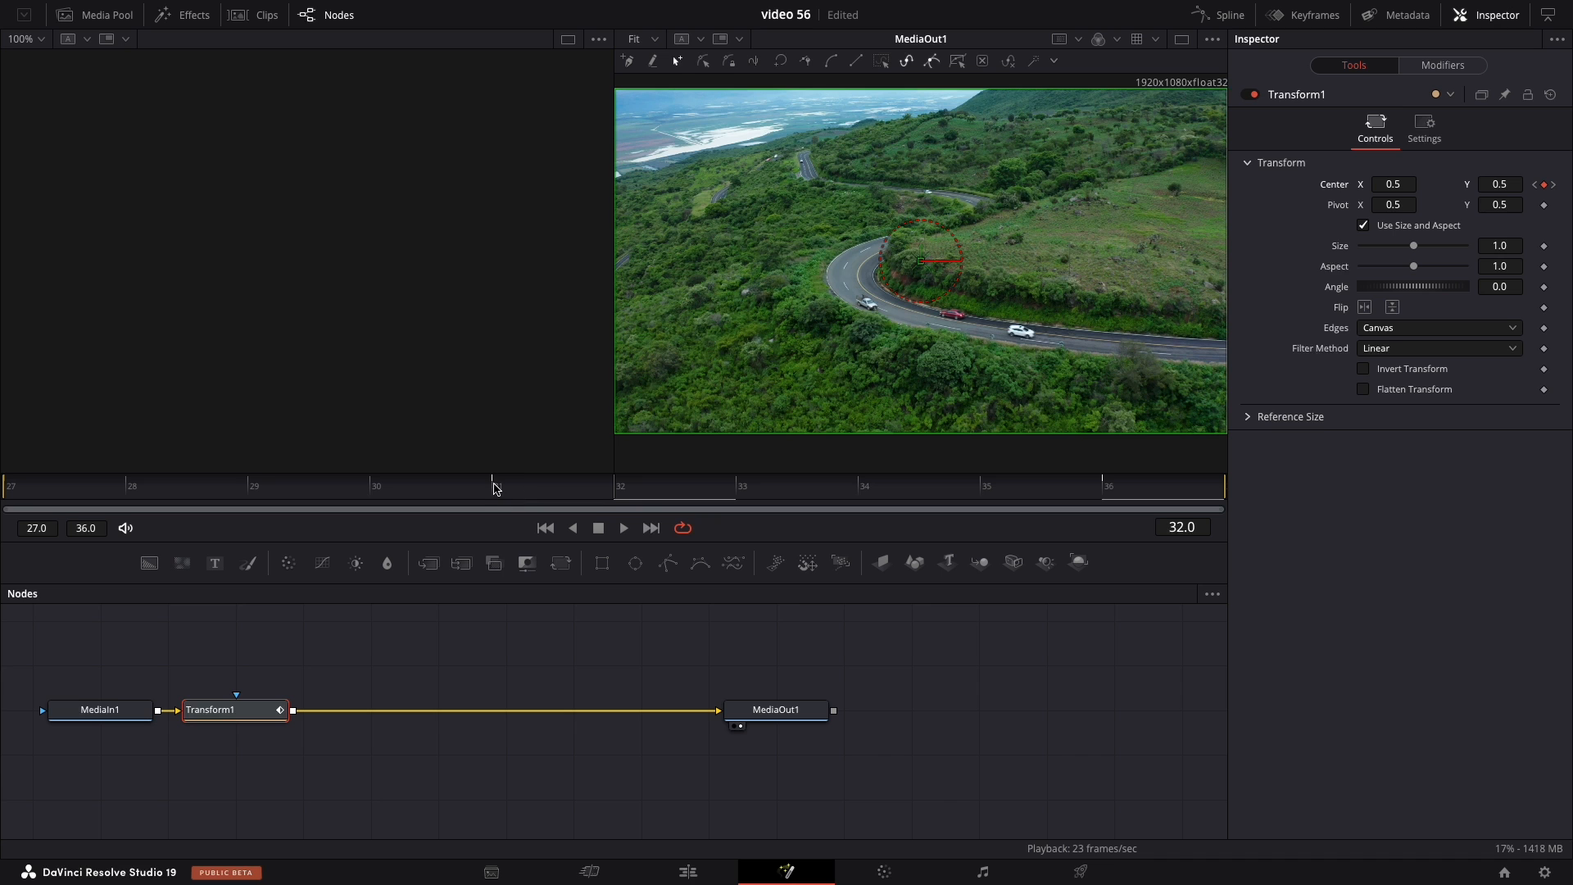
{"action": "left_click", "coordinate": [492, 487]}
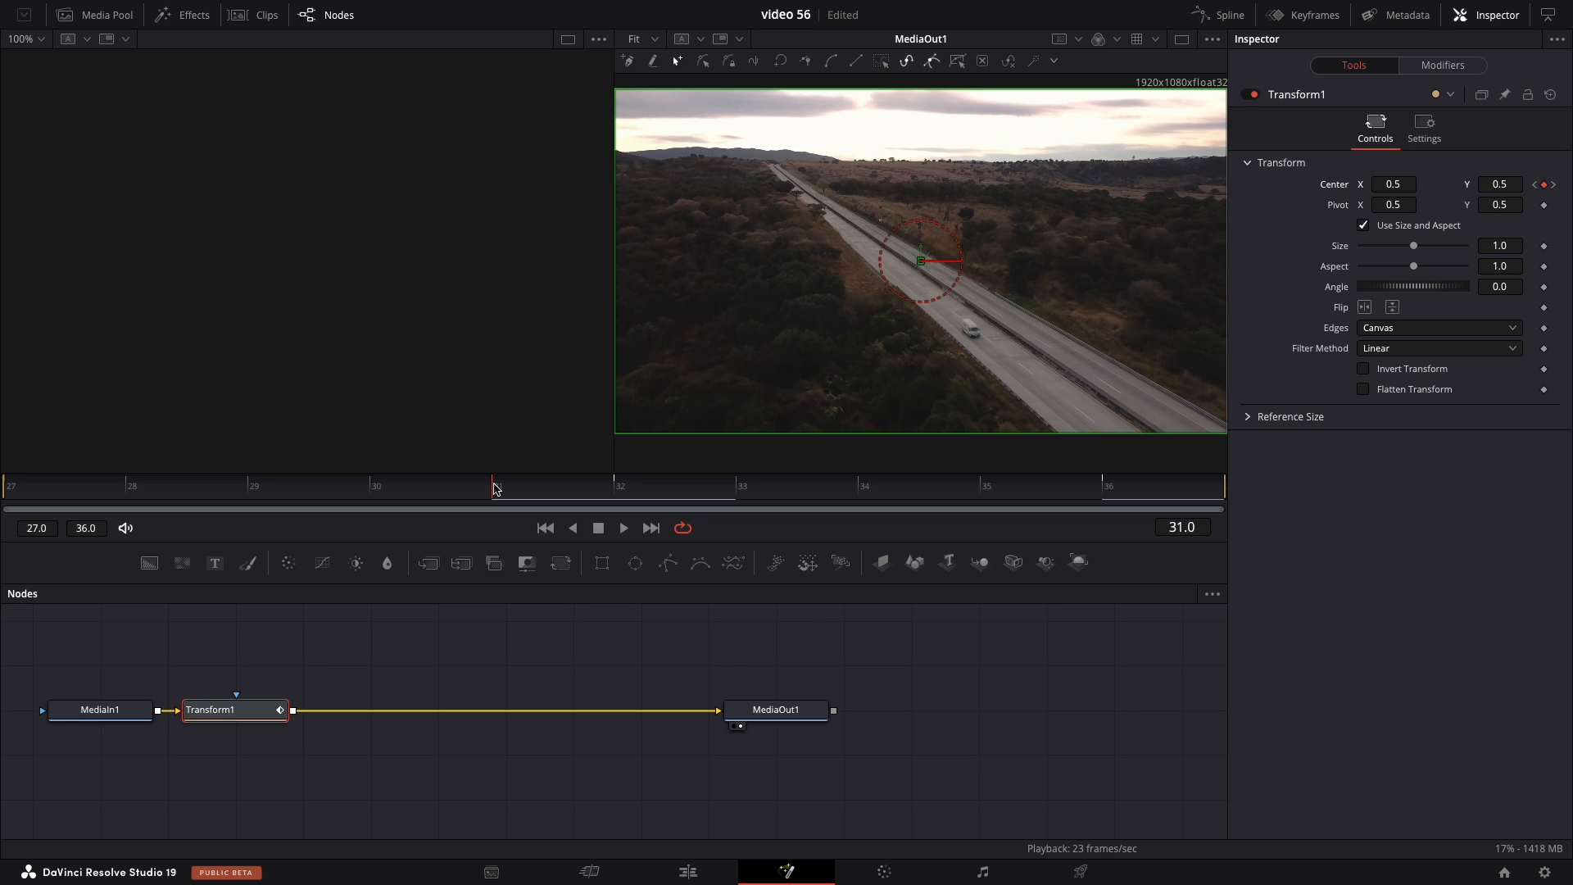
{"action": "mouse_move", "coordinate": [1277, 292]}
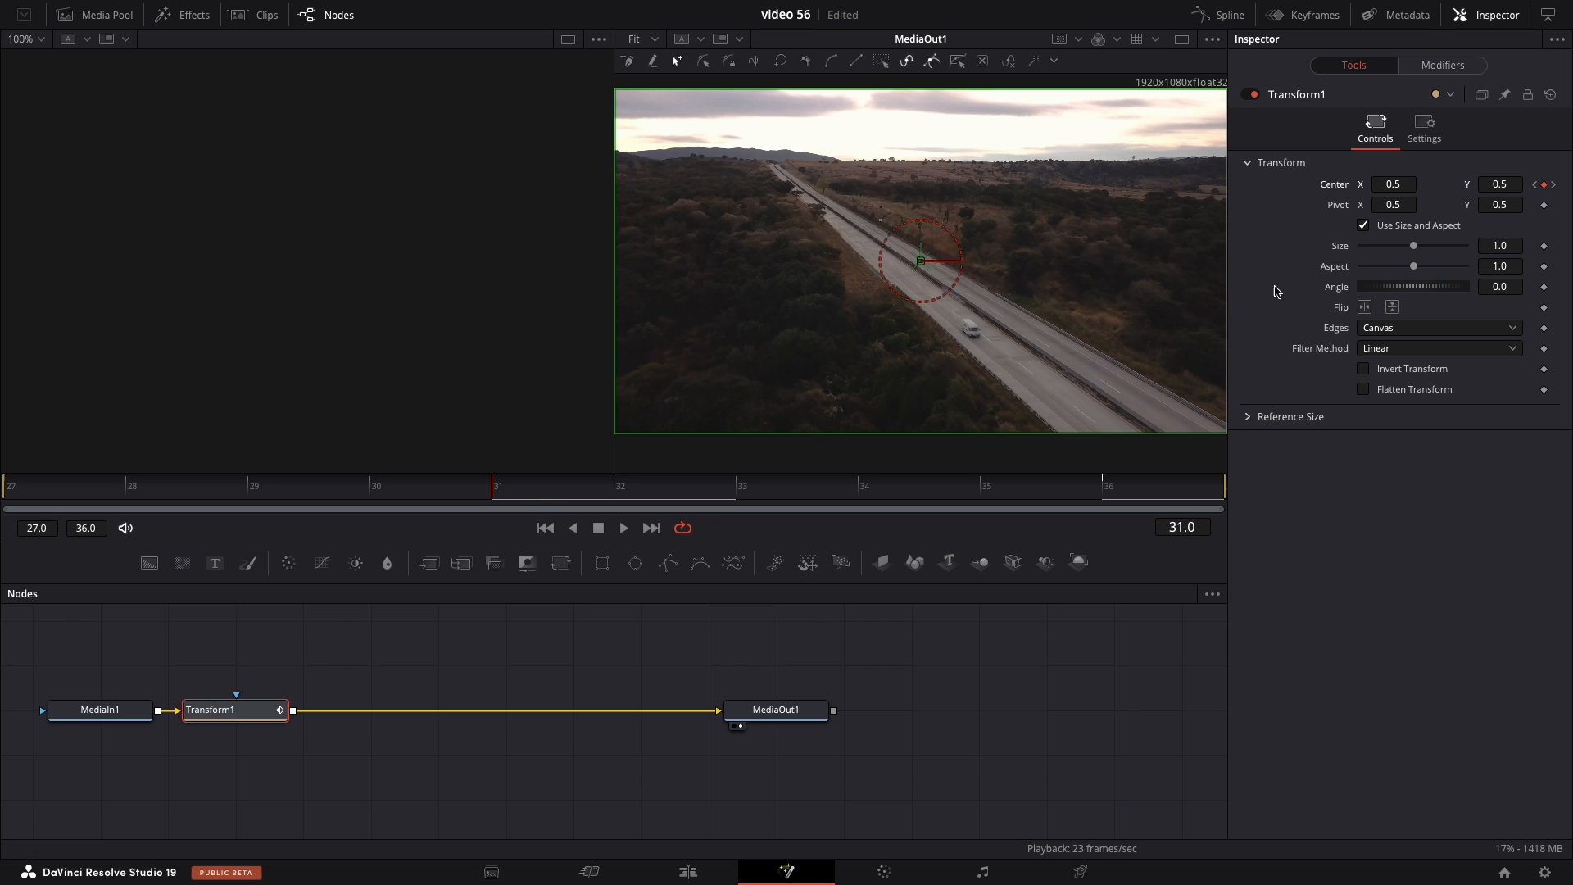
- Set Transform1 Center X to 0.0 at frame 32
{"action": "left_click", "coordinate": [1393, 184]}
{"action": "type", "text": "0"}
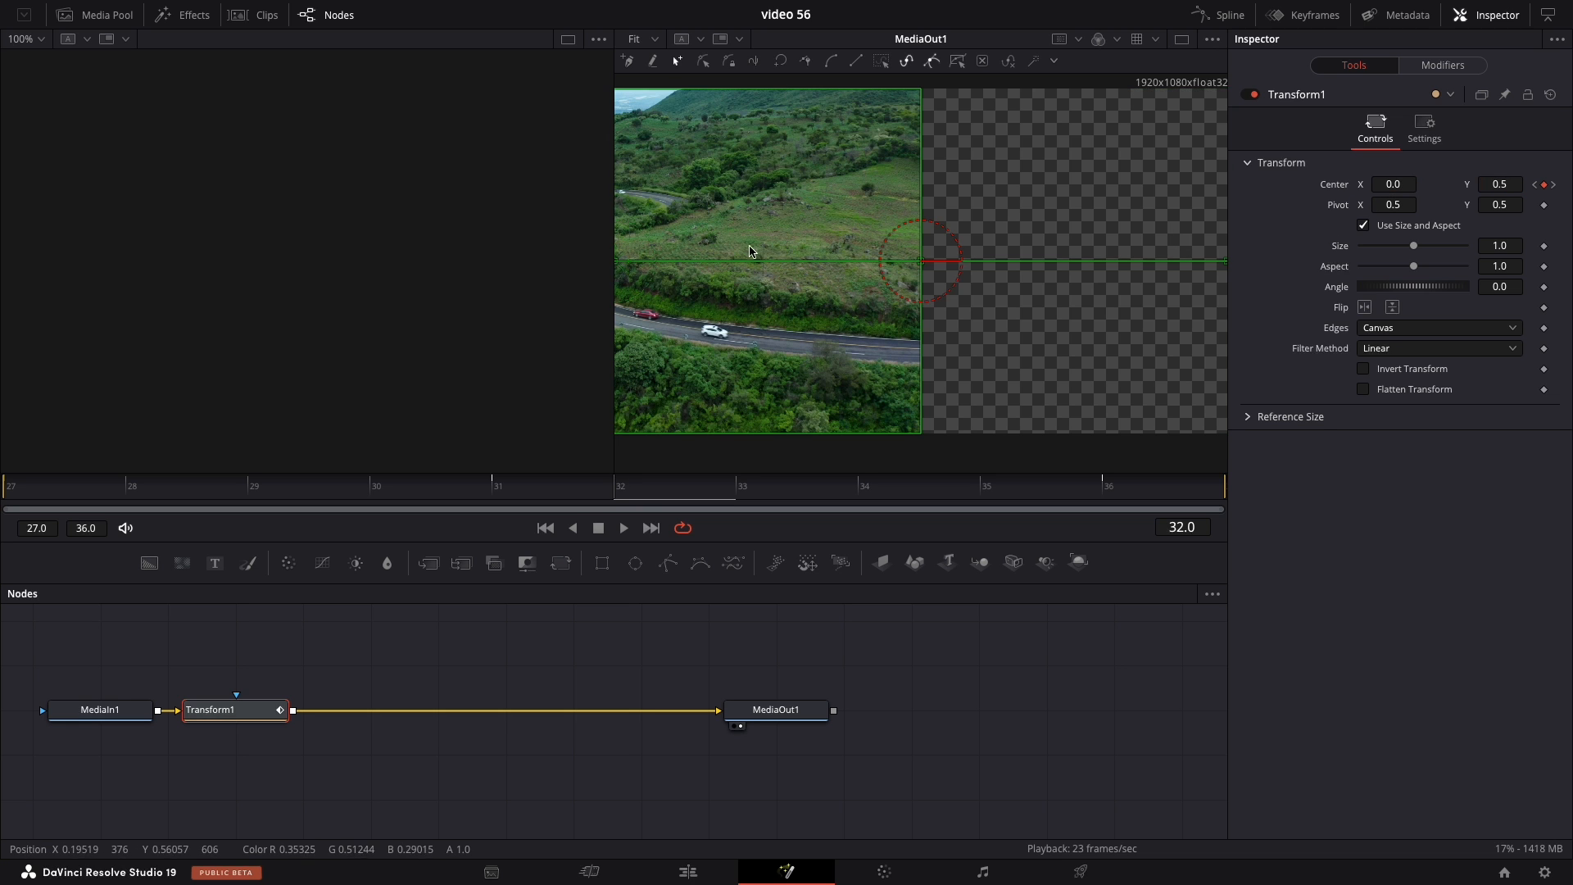
{"action": "mouse_move", "coordinate": [832, 254]}
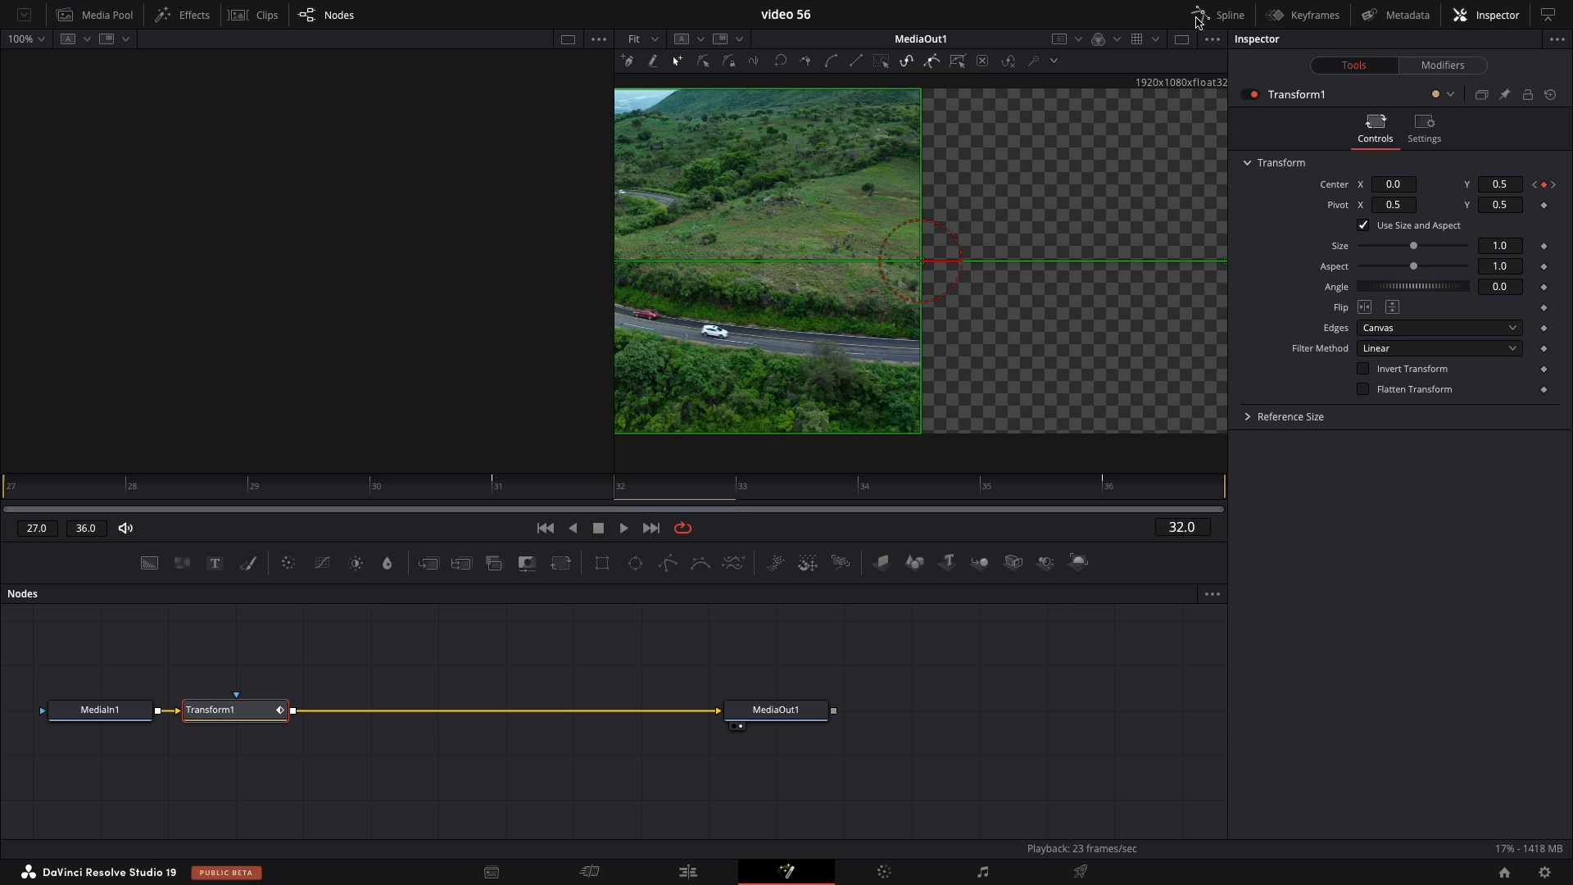
- Show the Transform1 Center curve in the Spline panel and drag keys into a steep ease
{"action": "left_click", "coordinate": [1228, 15]}
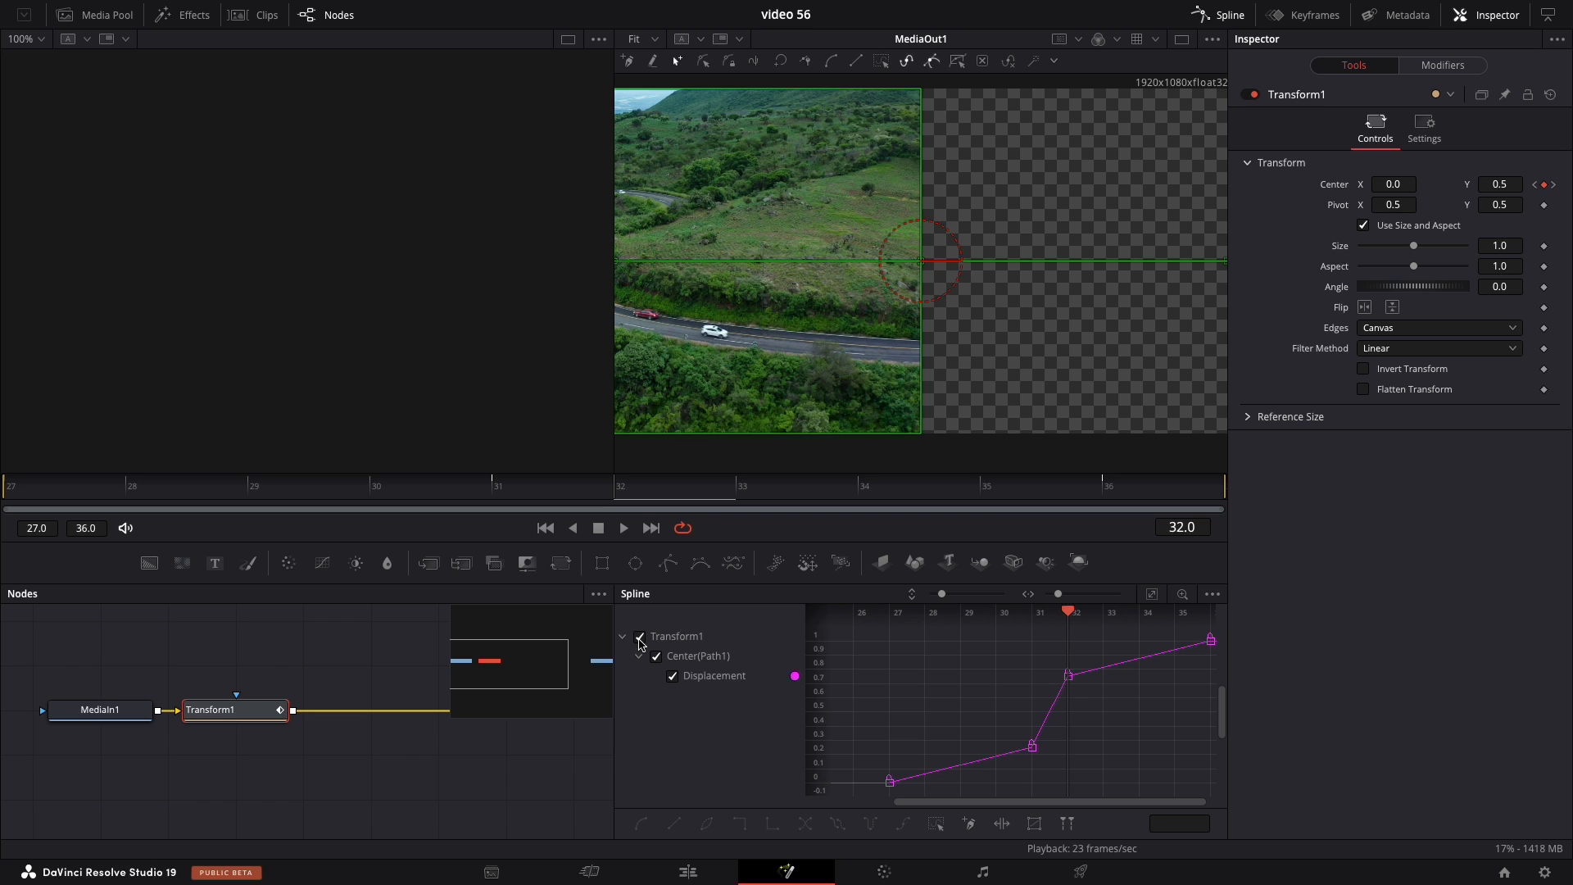
{"action": "left_click", "coordinate": [1152, 593]}
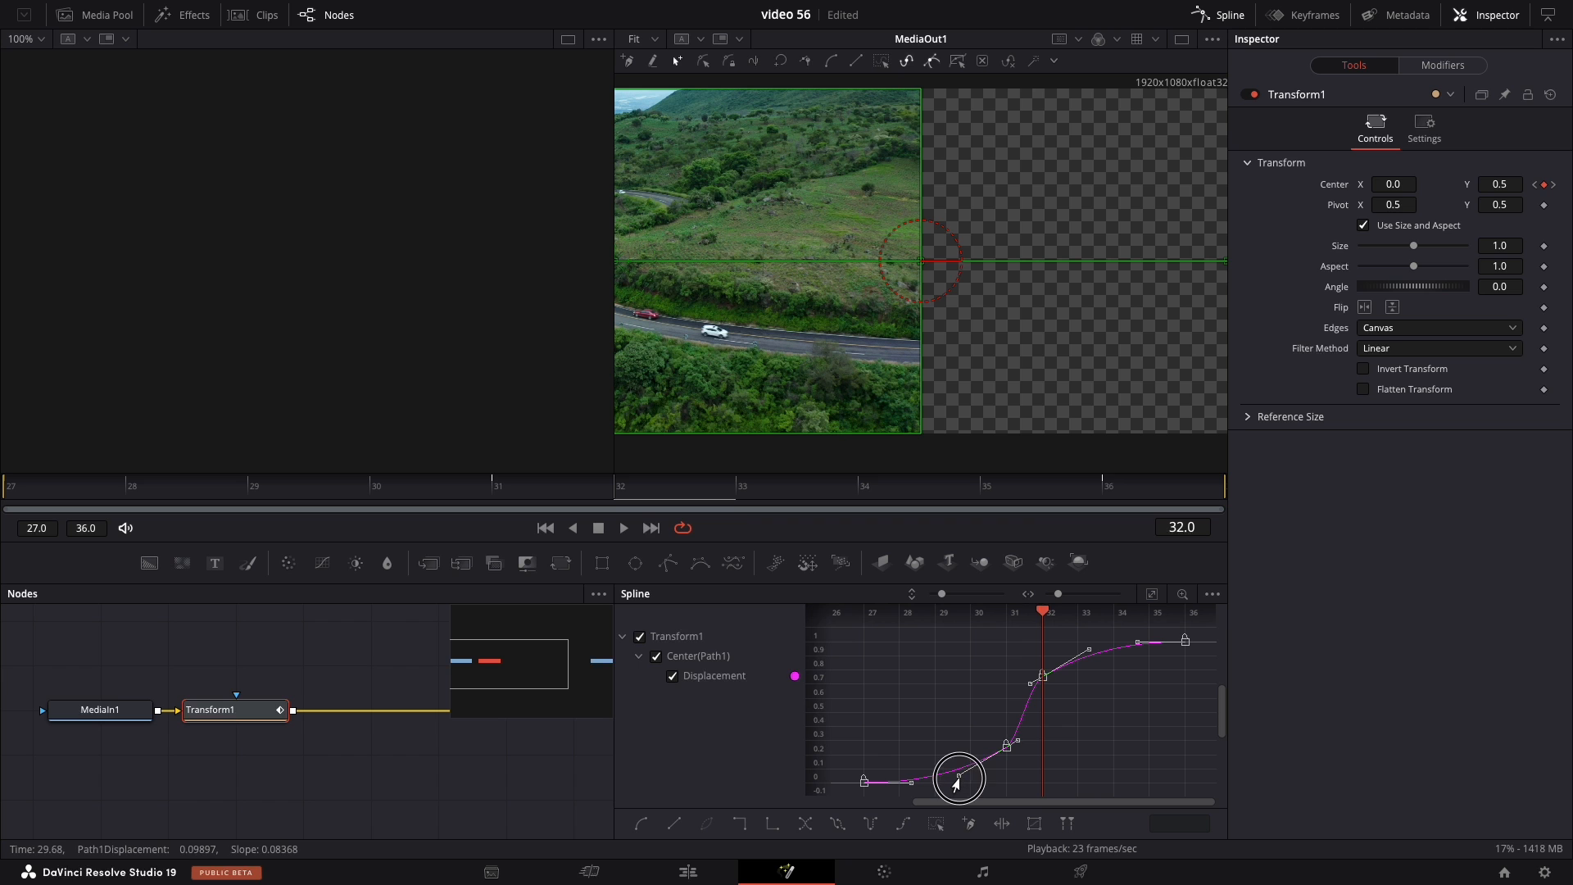
{"action": "left_click_drag", "start_coordinate": [958, 781], "coordinate": [1008, 782]}
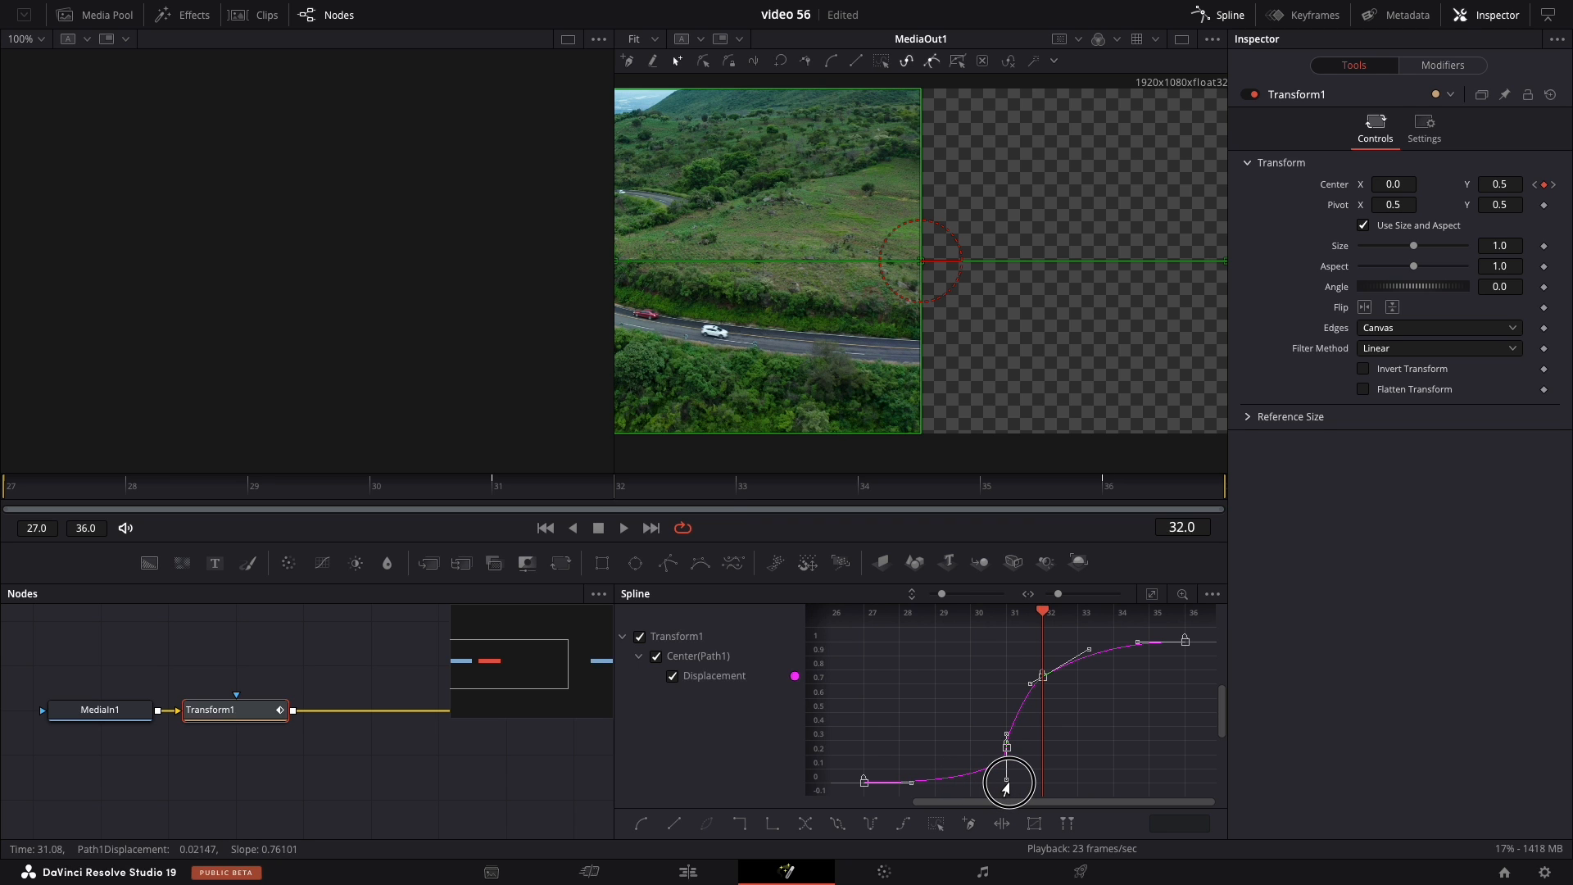
{"action": "left_click_drag", "start_coordinate": [1008, 783], "coordinate": [903, 788]}
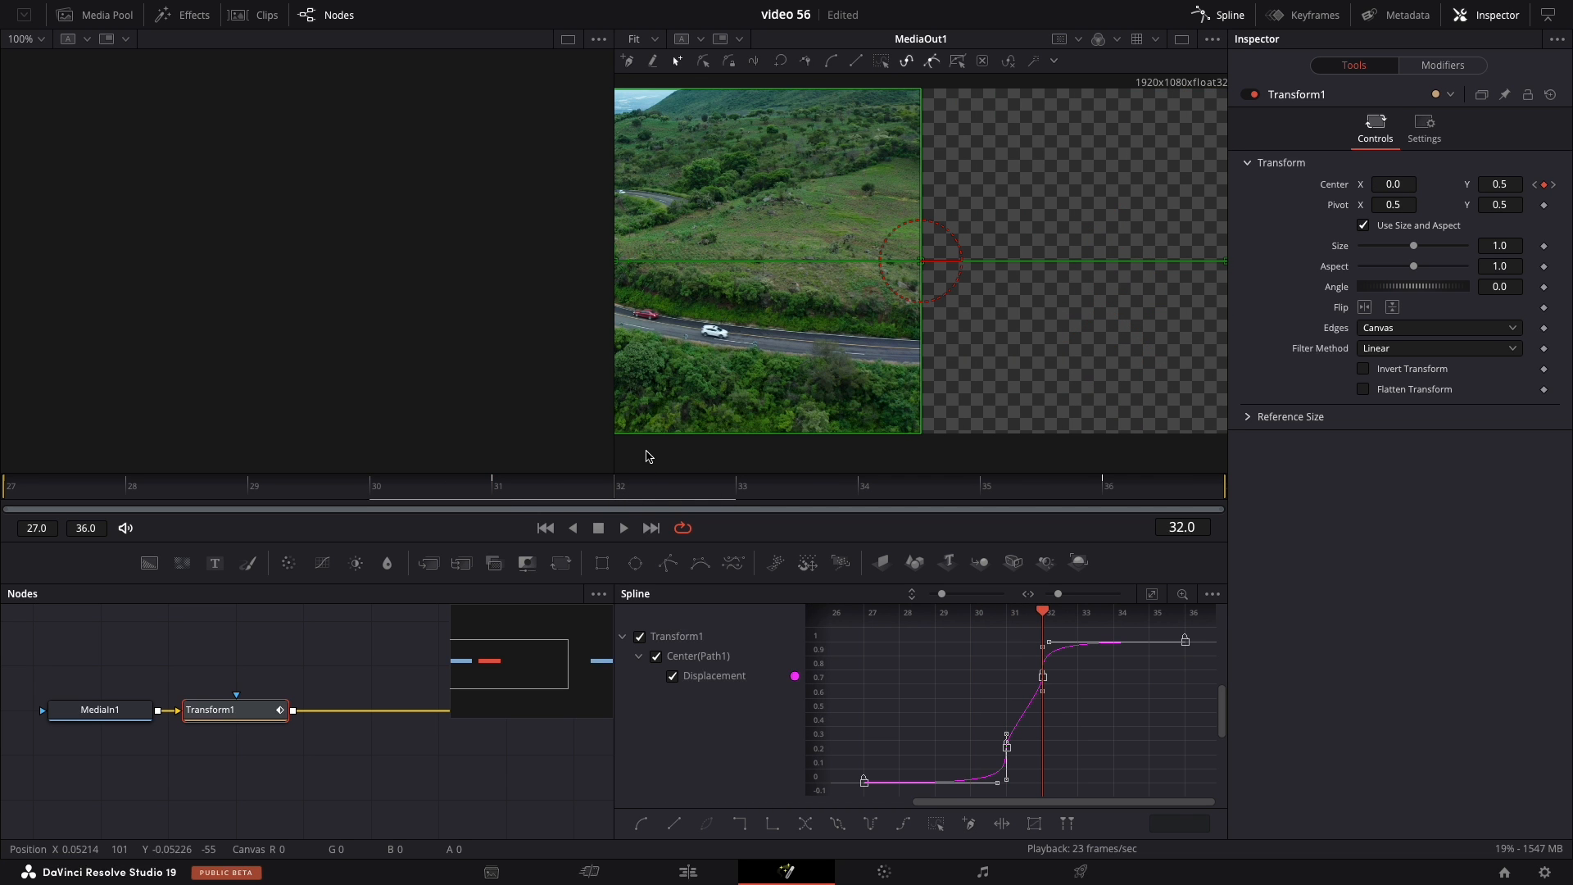
- Set the Transform1 Edges option to Mirror
{"action": "left_click", "coordinate": [1436, 327]}
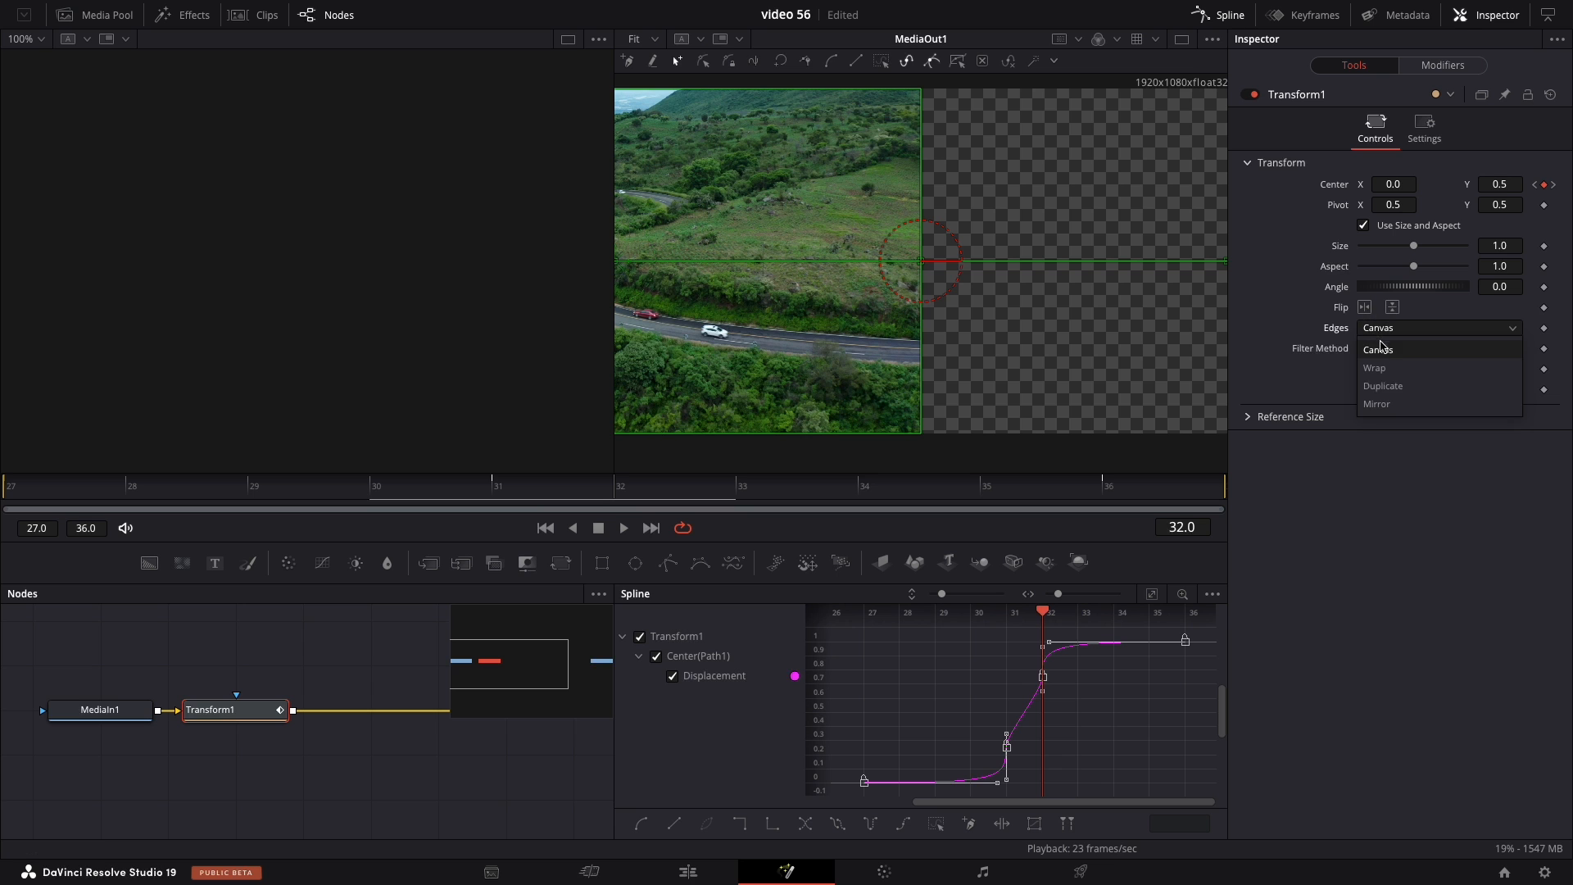
{"action": "left_click", "coordinate": [1377, 403]}
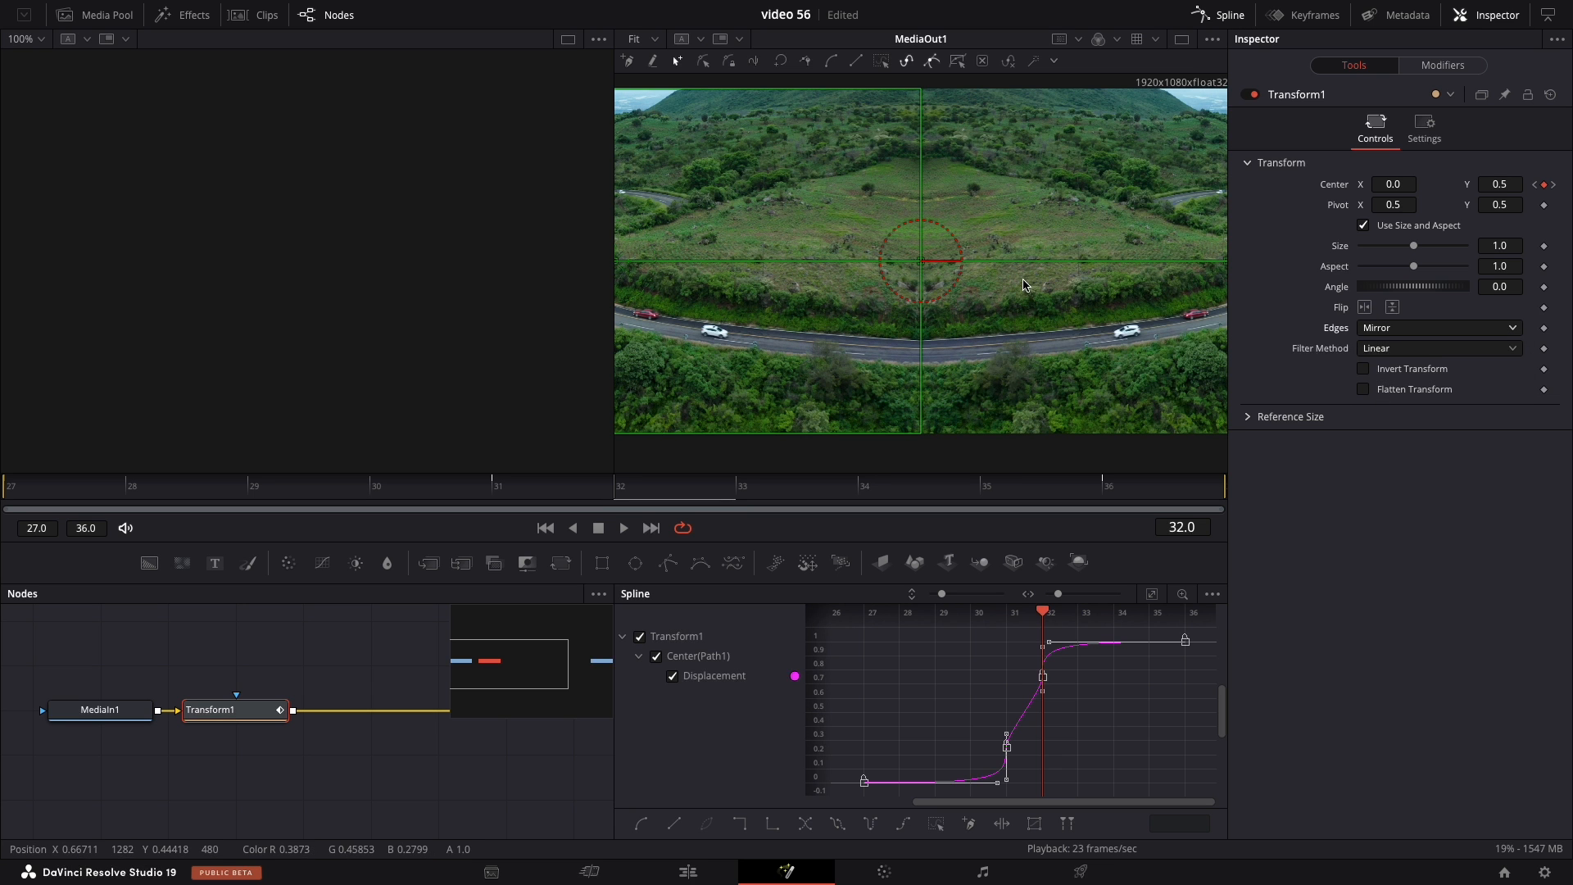
{"action": "left_click", "coordinate": [1424, 128]}
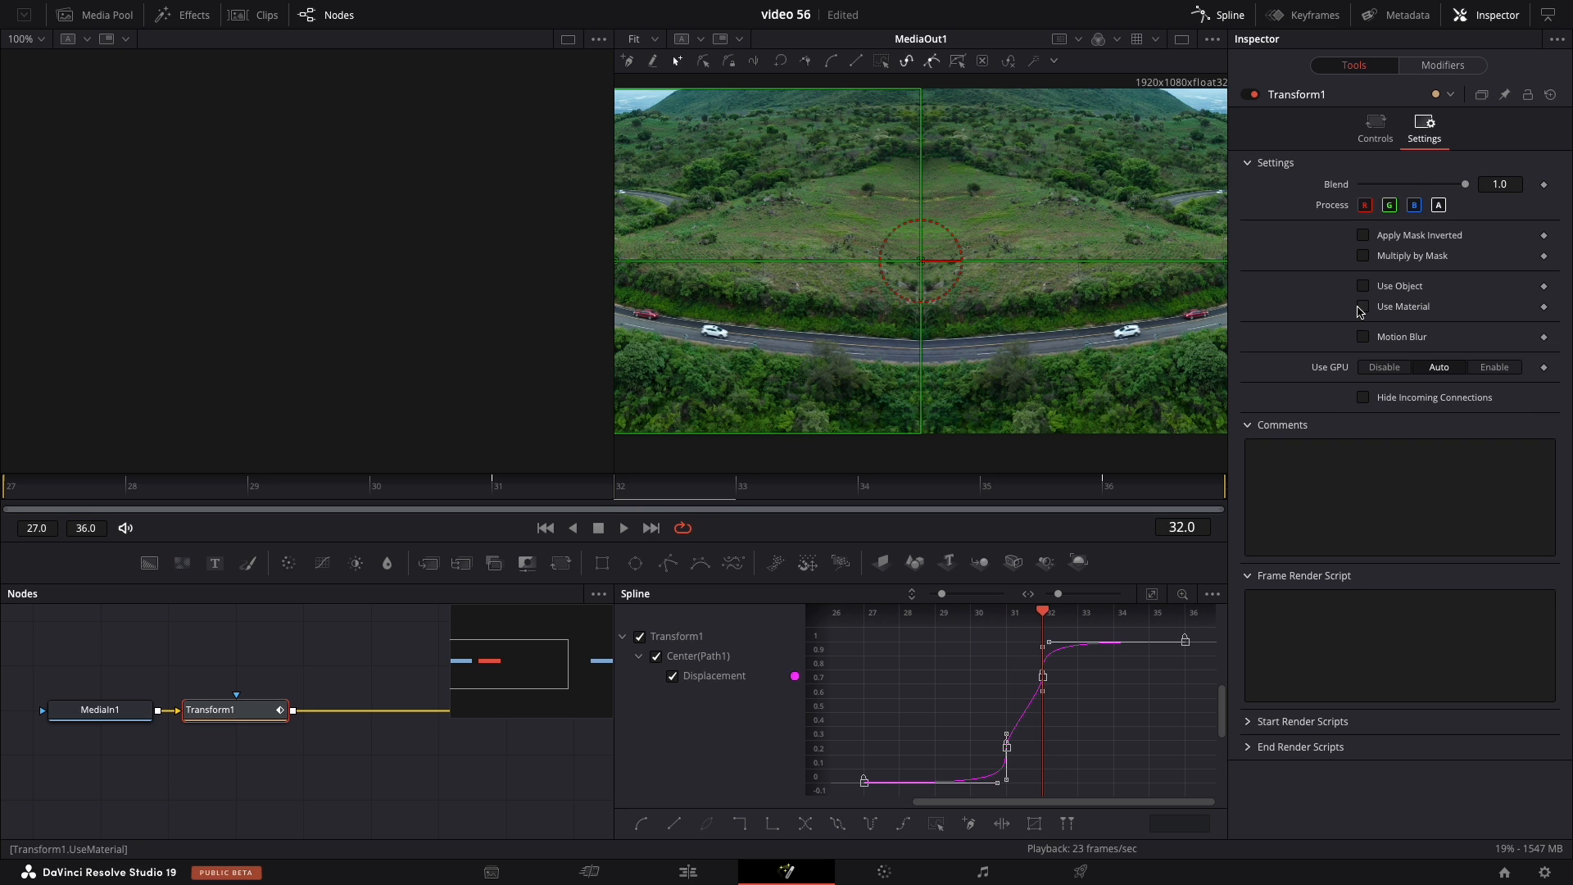
- Enable Motion Blur on Transform1 and raise its Quality to 10
{"action": "left_click", "coordinate": [1364, 336]}
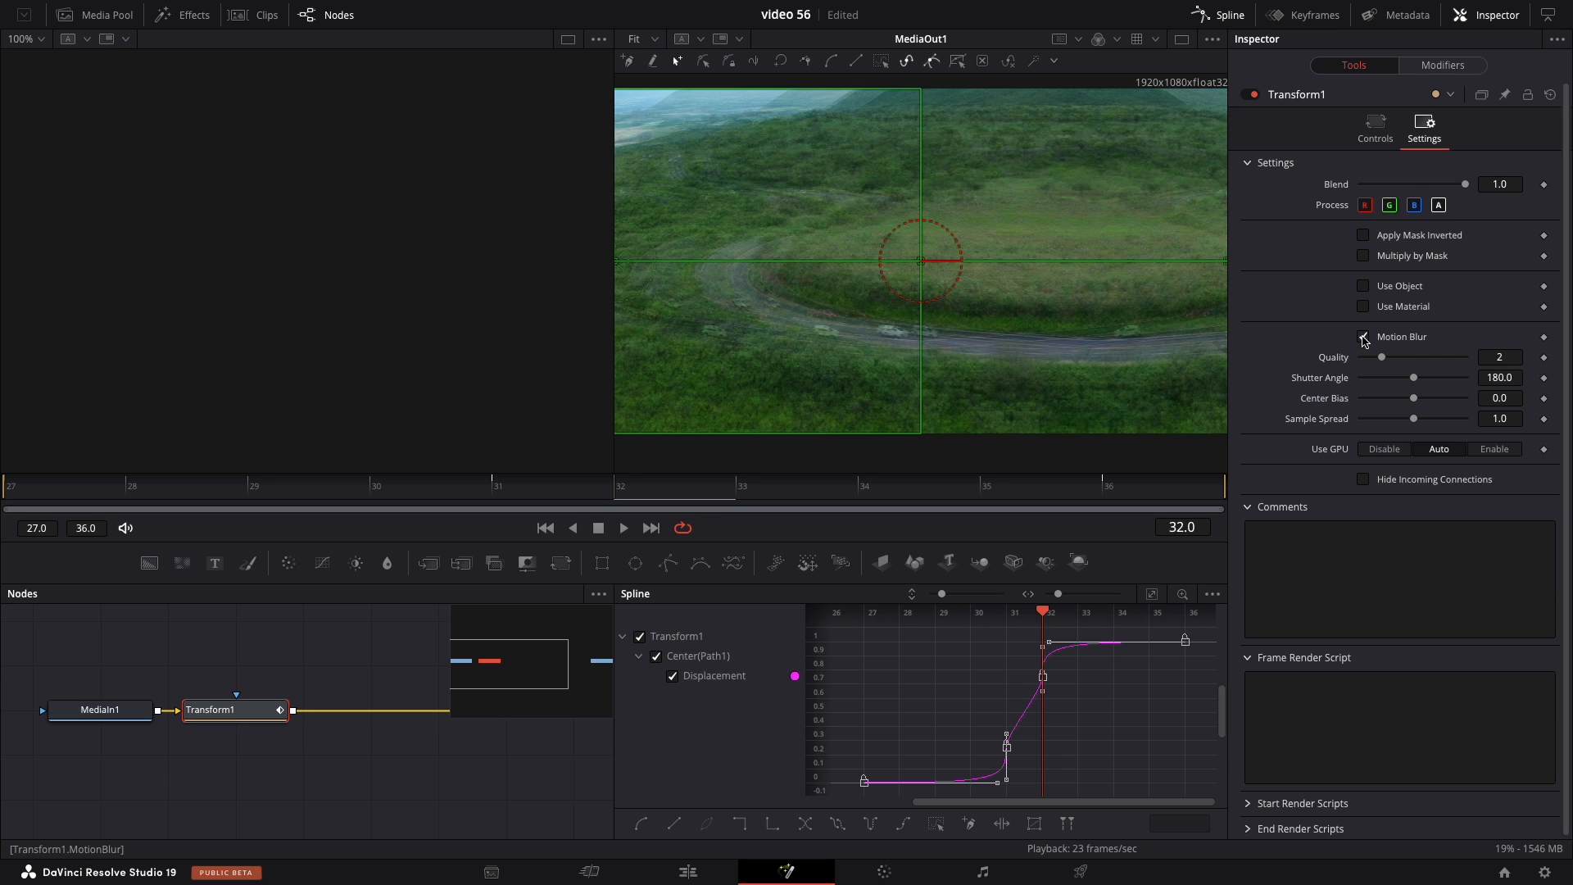
{"action": "left_click", "coordinate": [1363, 336]}
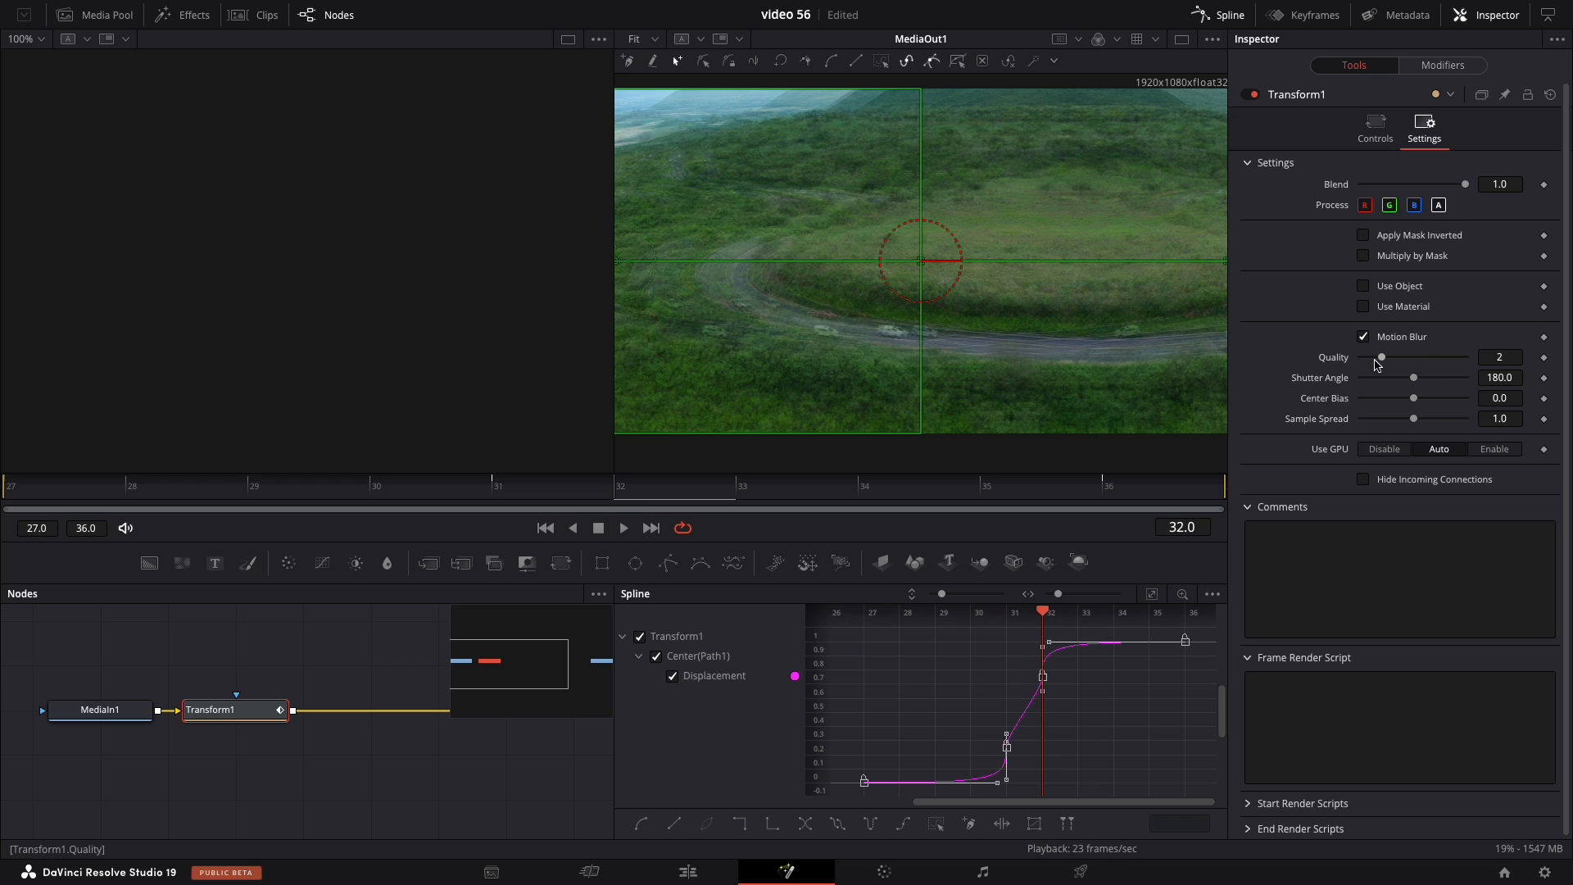
{"action": "left_click_drag", "start_coordinate": [1381, 357], "coordinate": [1464, 358]}
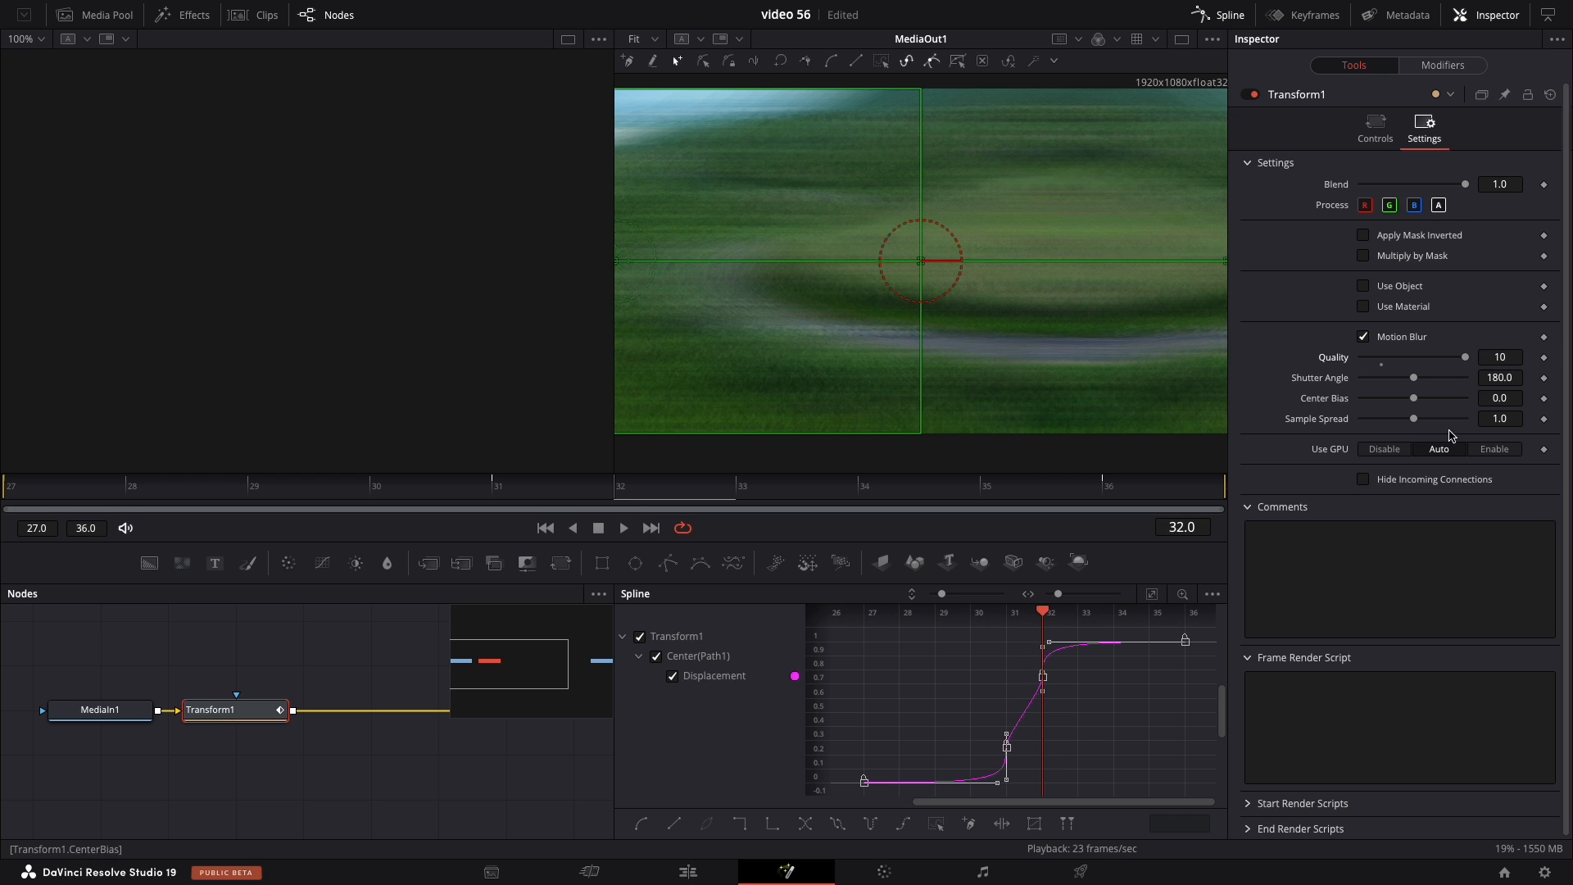